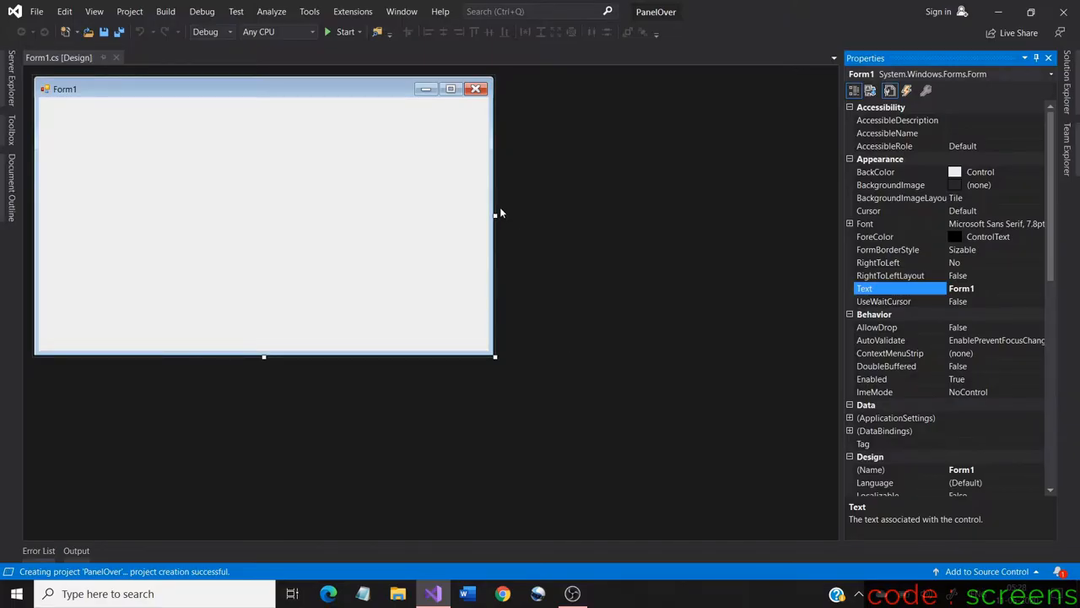
Set Form1's FormBorderStyle to None and drag its resize handle to enlarge it.
{"action": "left_click_drag", "start_coordinate": [496, 216], "coordinate": [466, 216]}
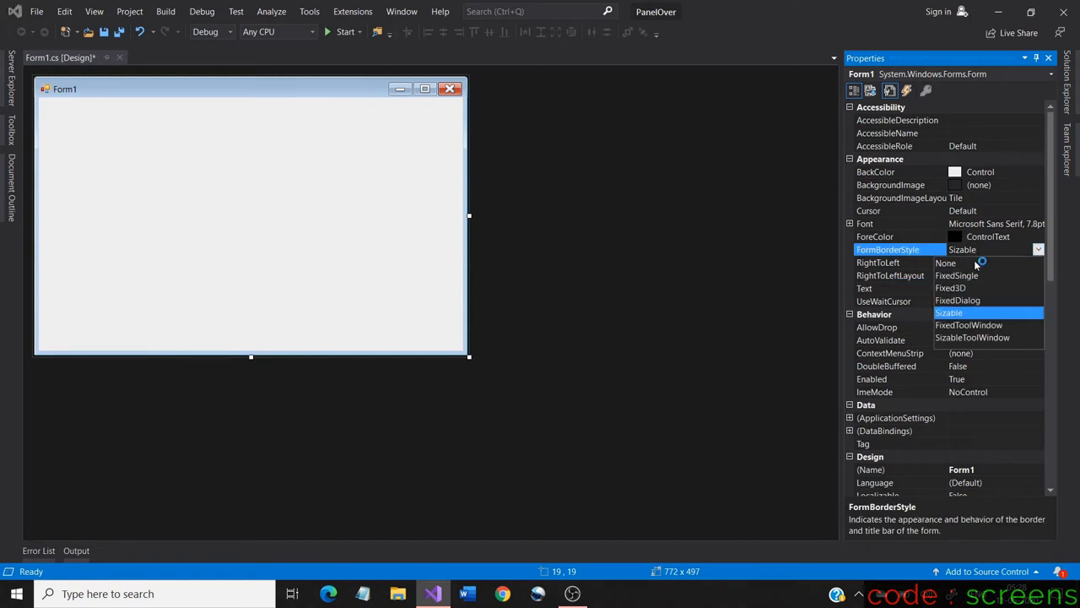
{"action": "left_click", "coordinate": [945, 263]}
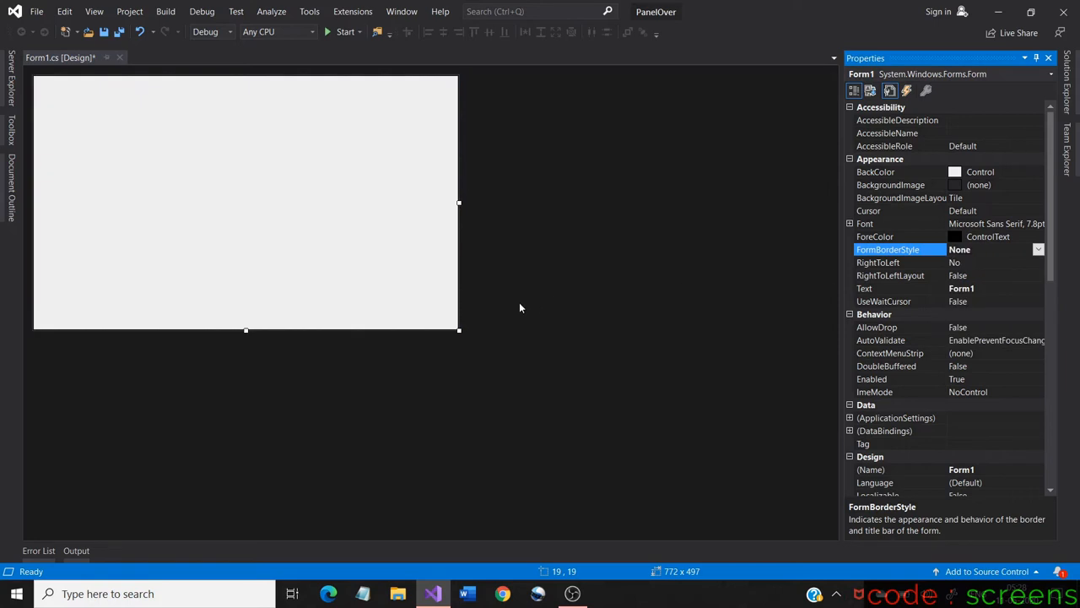
{"action": "left_click_drag", "start_coordinate": [459, 329], "coordinate": [497, 372]}
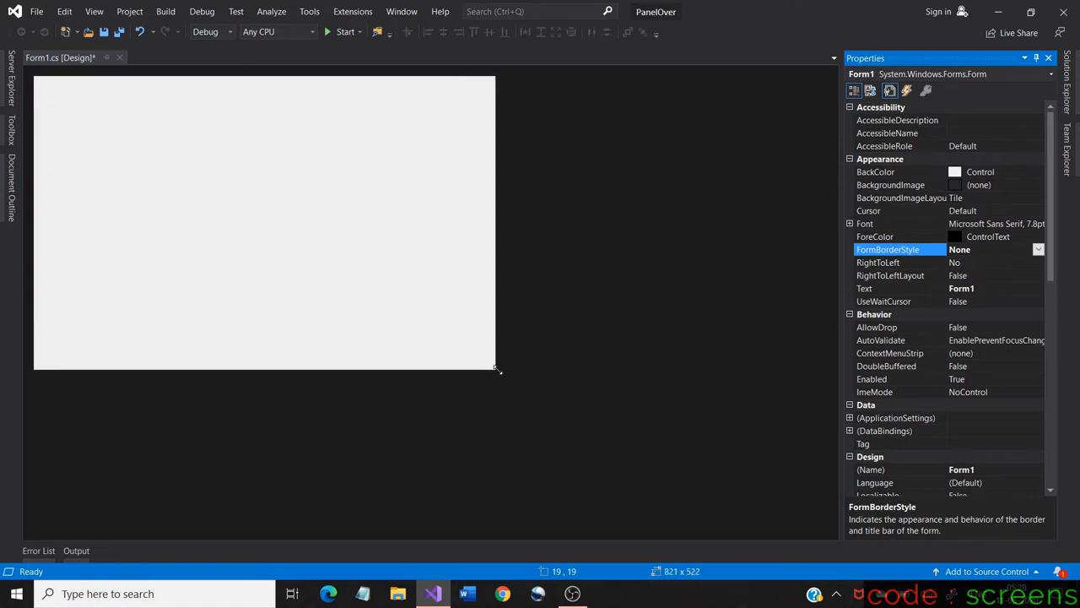
{"action": "left_click_drag", "start_coordinate": [496, 368], "coordinate": [503, 378]}
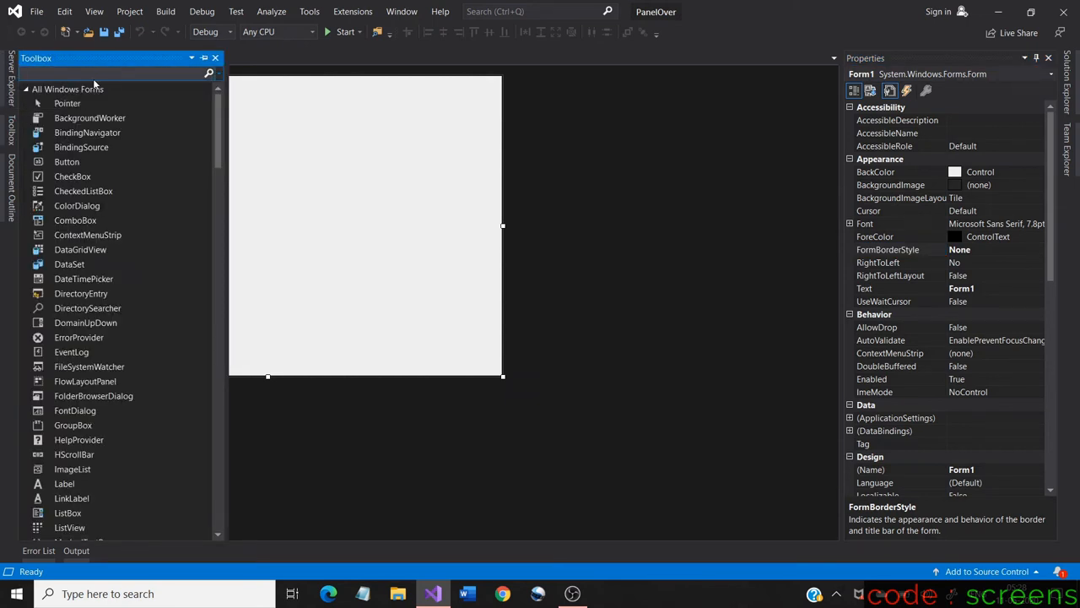
Add panel1 docked Left and widened, then search the Toolbox for a second Panel.
{"action": "type", "text": "panel"}
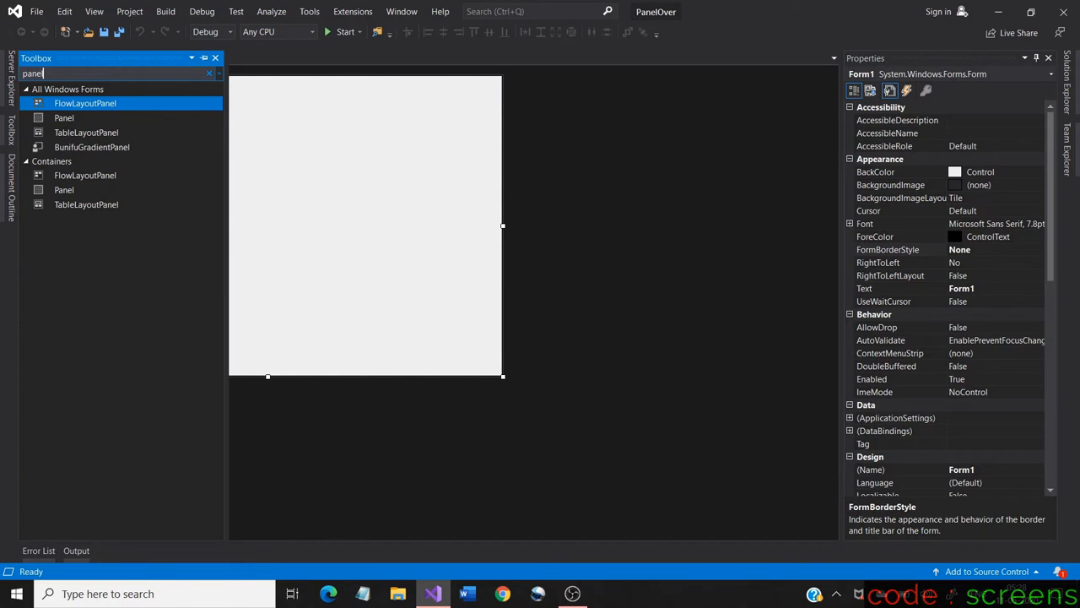
{"action": "left_click", "coordinate": [64, 118]}
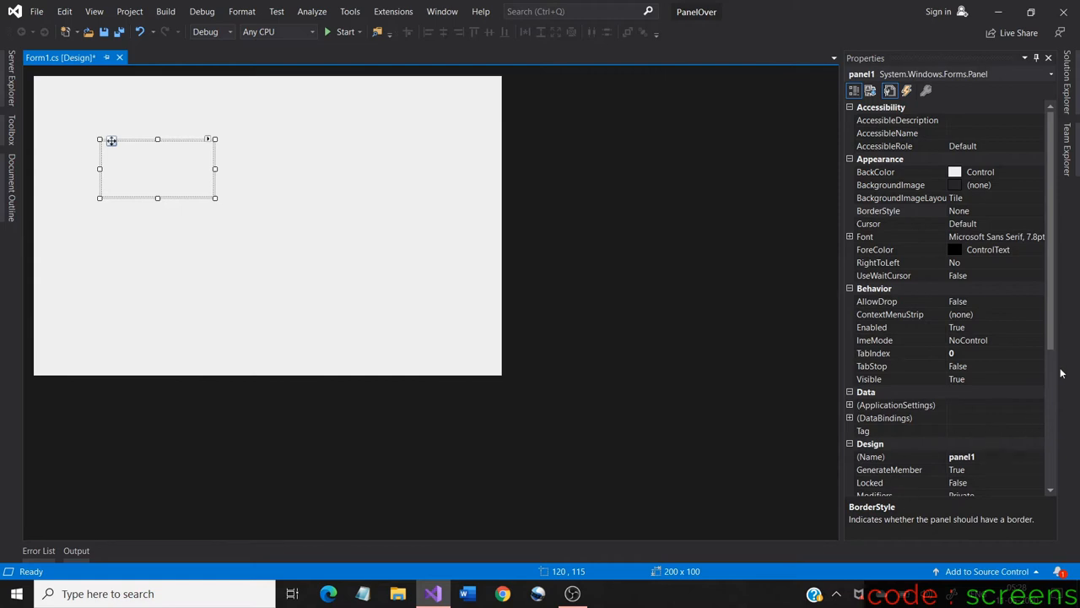
{"action": "scroll", "scroll_direction": "down", "scroll_amount": 3}
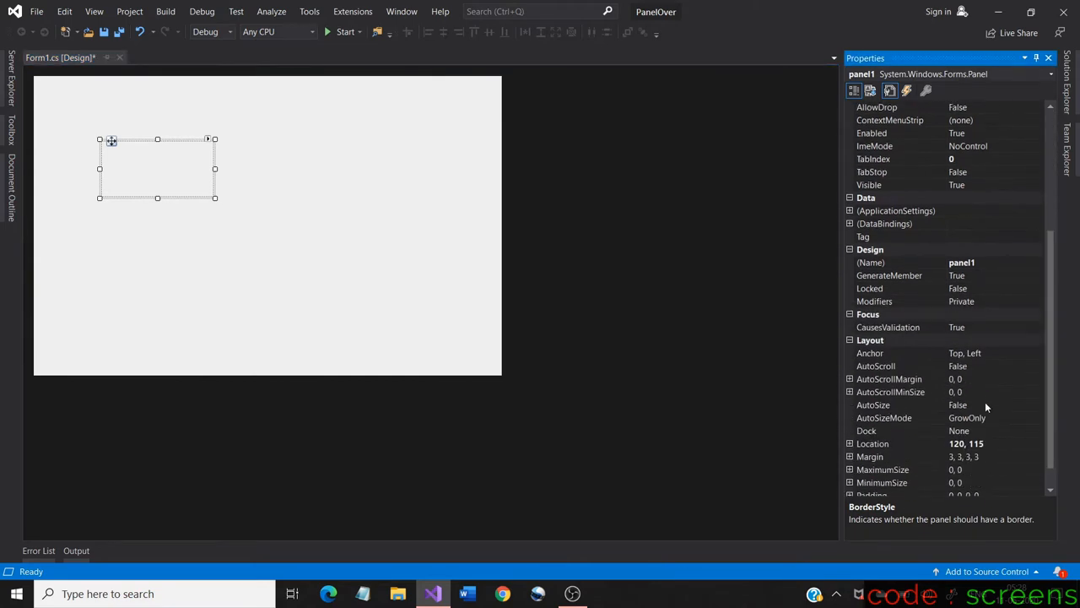
{"action": "mouse_move", "coordinate": [979, 432]}
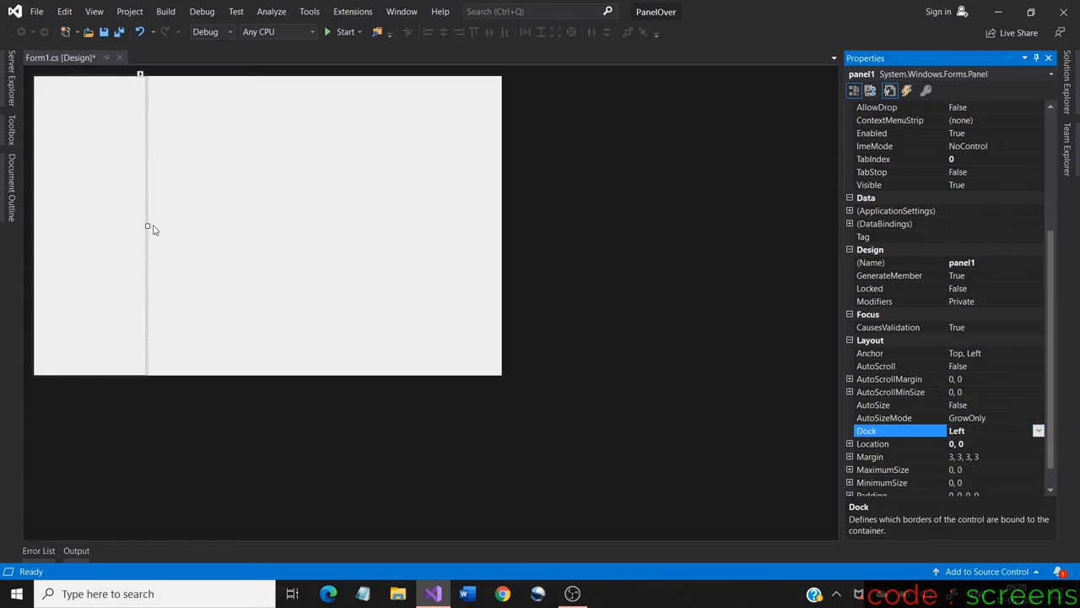
{"action": "left_click_drag", "start_coordinate": [147, 226], "coordinate": [164, 226]}
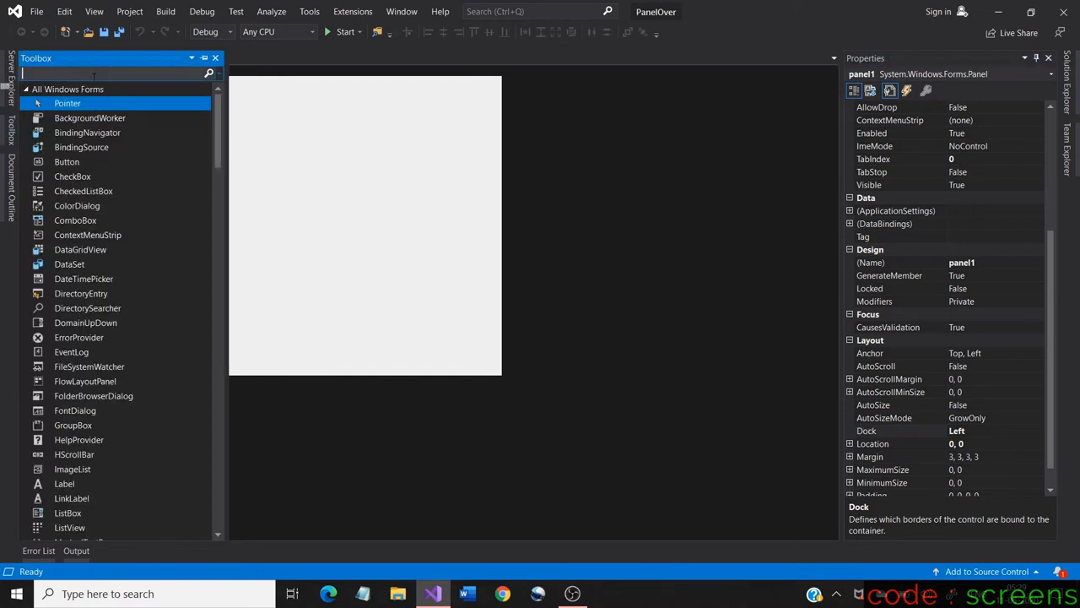
{"action": "type", "text": "panel"}
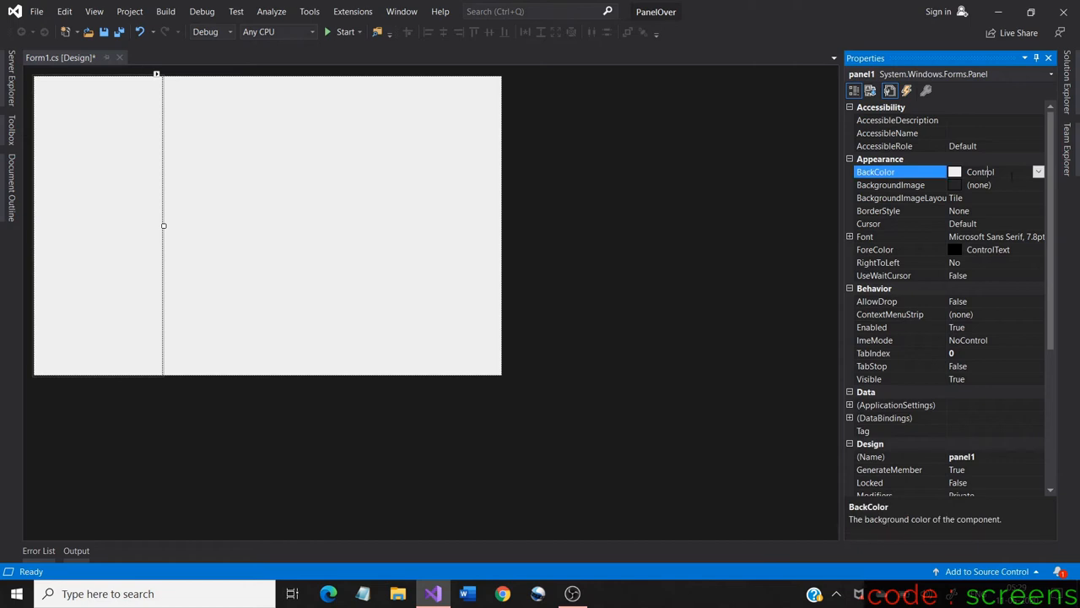
Set panel1's BackColor to Red from the Custom palette and panel2's to Lime.
{"action": "left_click", "coordinate": [1039, 172]}
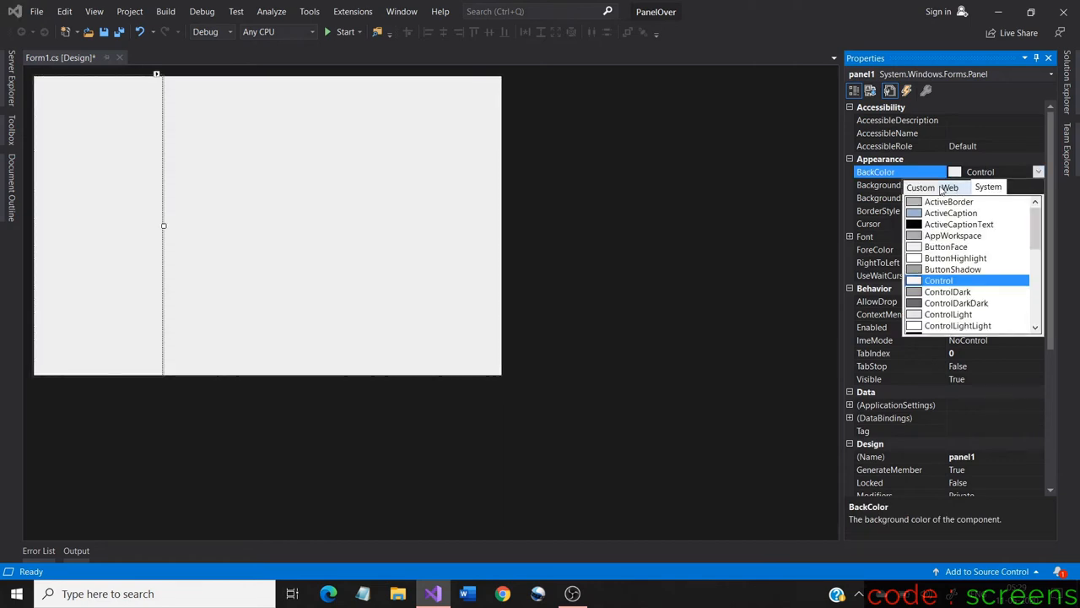
{"action": "left_click", "coordinate": [922, 186]}
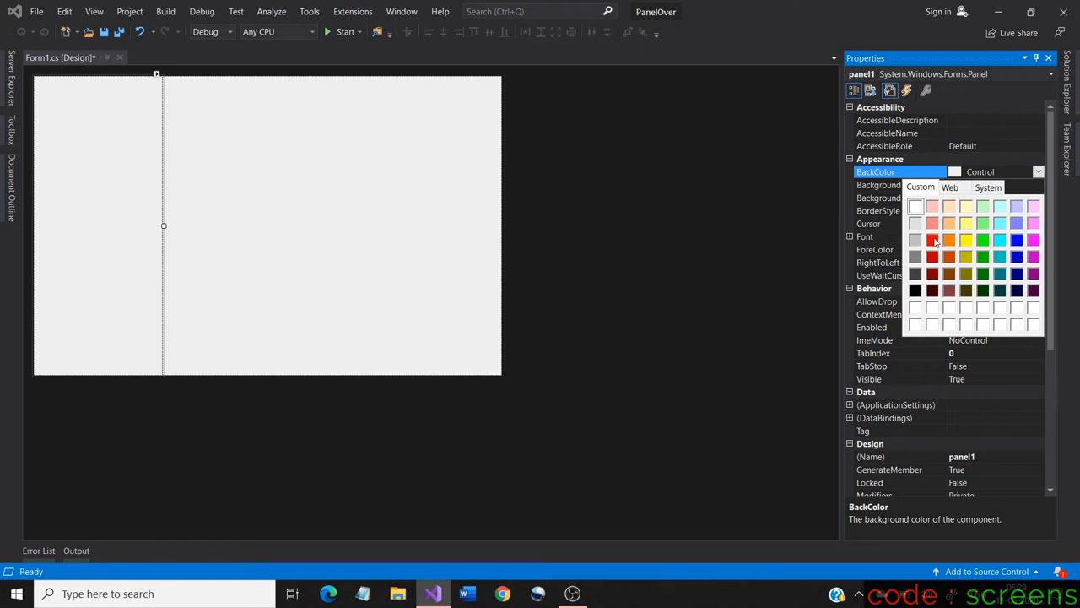
{"action": "left_click", "coordinate": [932, 240]}
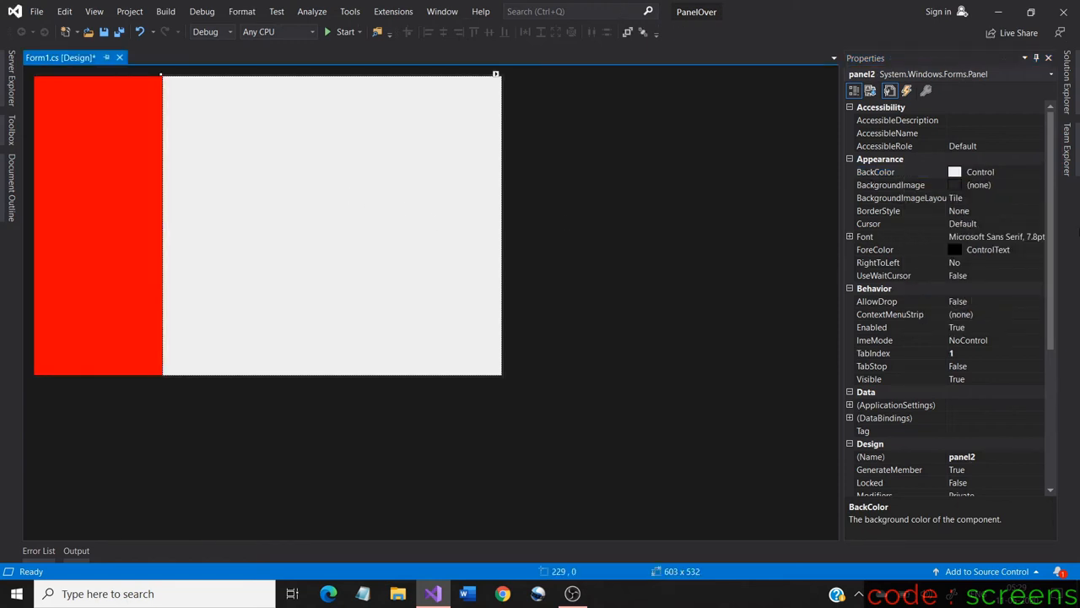
{"action": "left_click", "coordinate": [898, 172]}
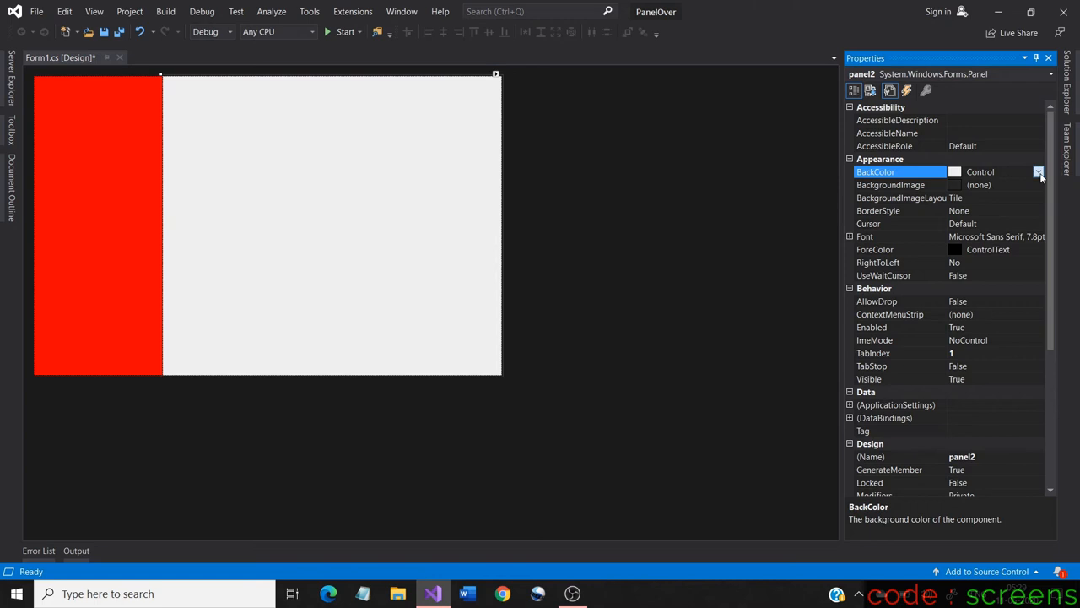
{"action": "left_click", "coordinate": [1040, 172]}
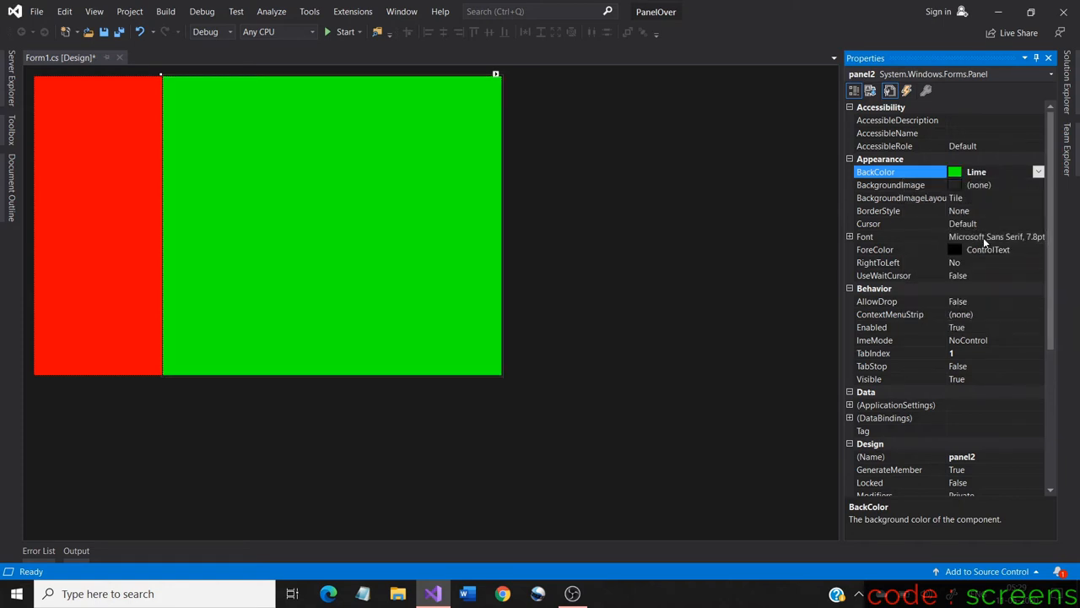
{"action": "mouse_move", "coordinate": [315, 268]}
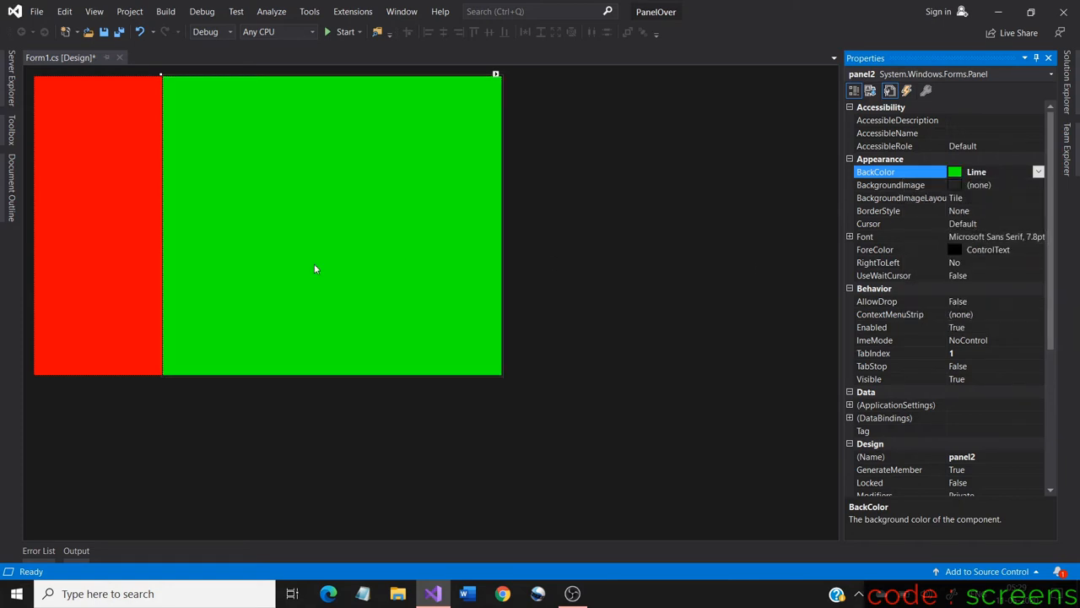
{"action": "mouse_move", "coordinate": [37, 131]}
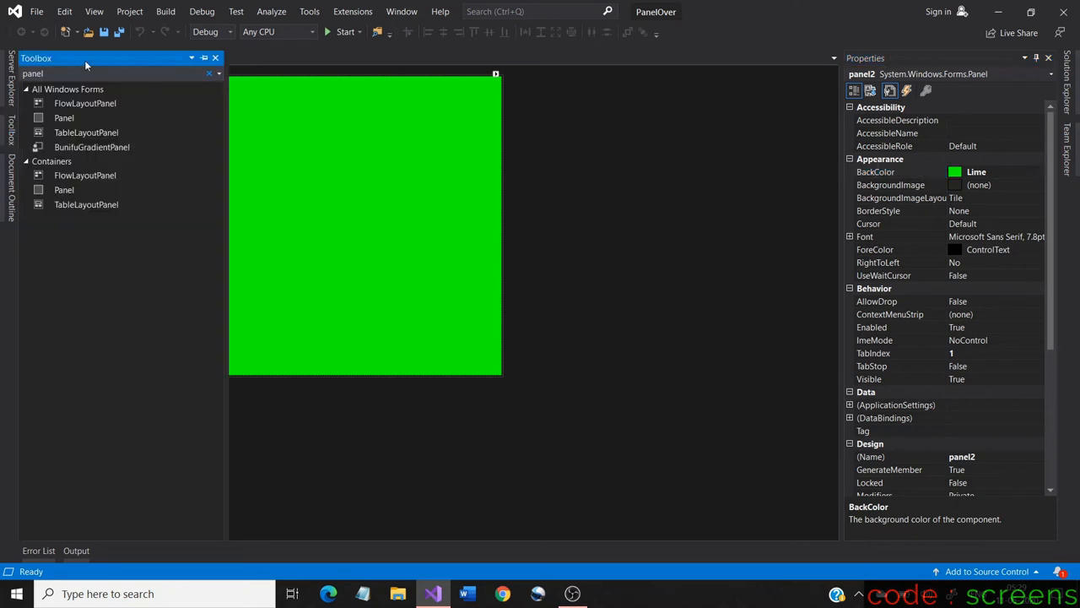
Drop a third panel, panel3, on the form straddling the red/green border and select it.
{"action": "left_click", "coordinate": [64, 118]}
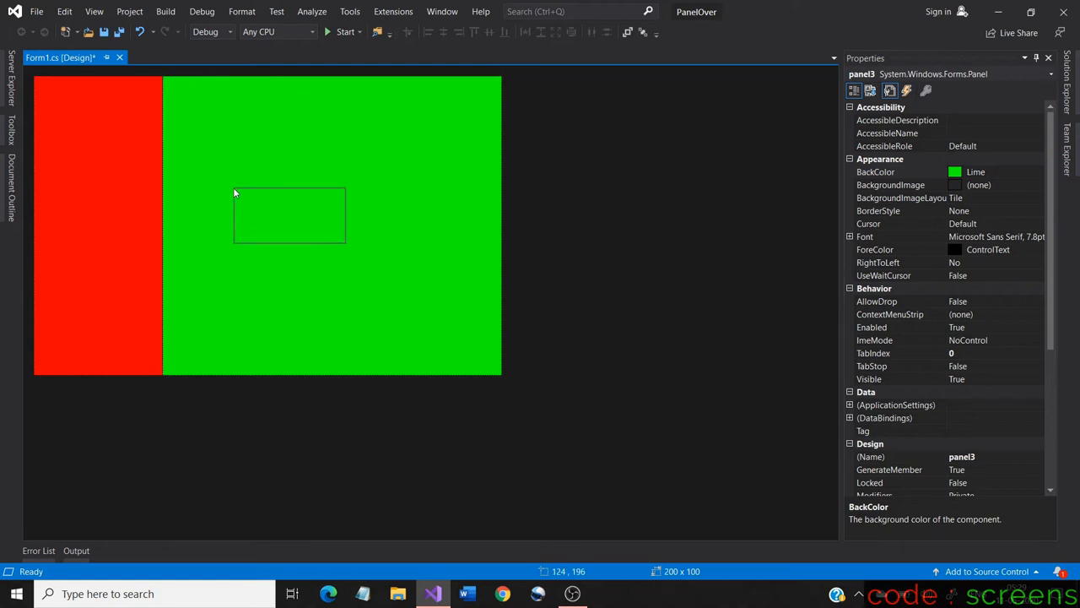
{"action": "left_click", "coordinate": [290, 216]}
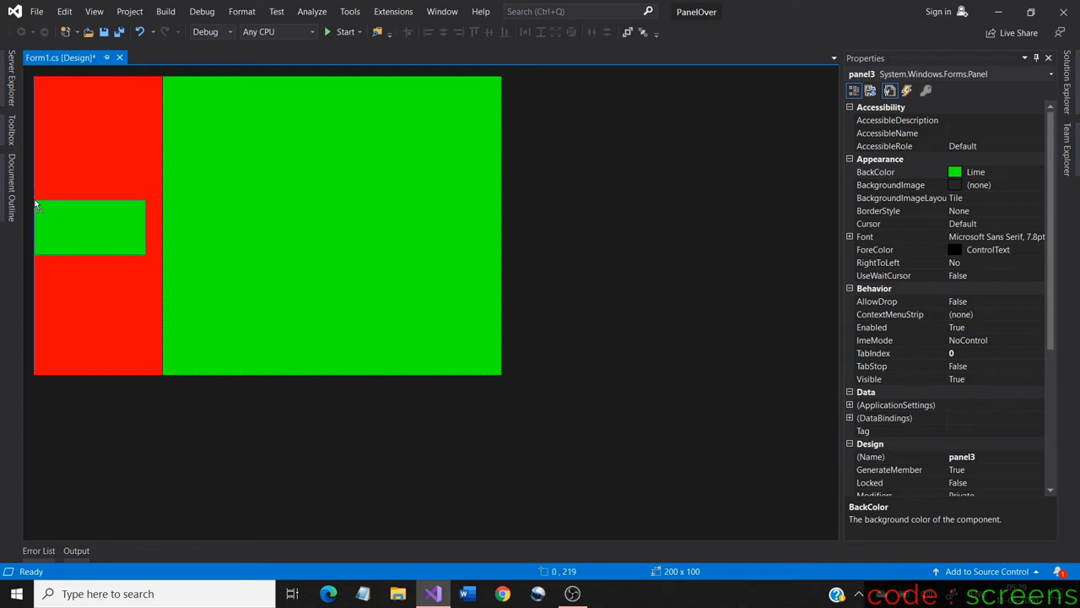
{"action": "left_click", "coordinate": [93, 227]}
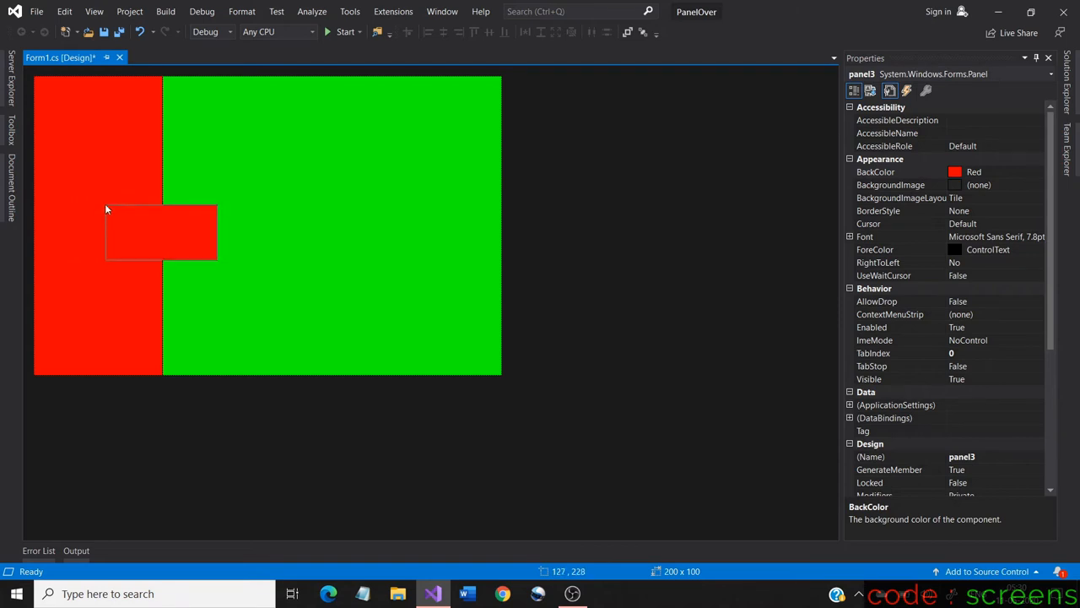
{"action": "left_click", "coordinate": [160, 233]}
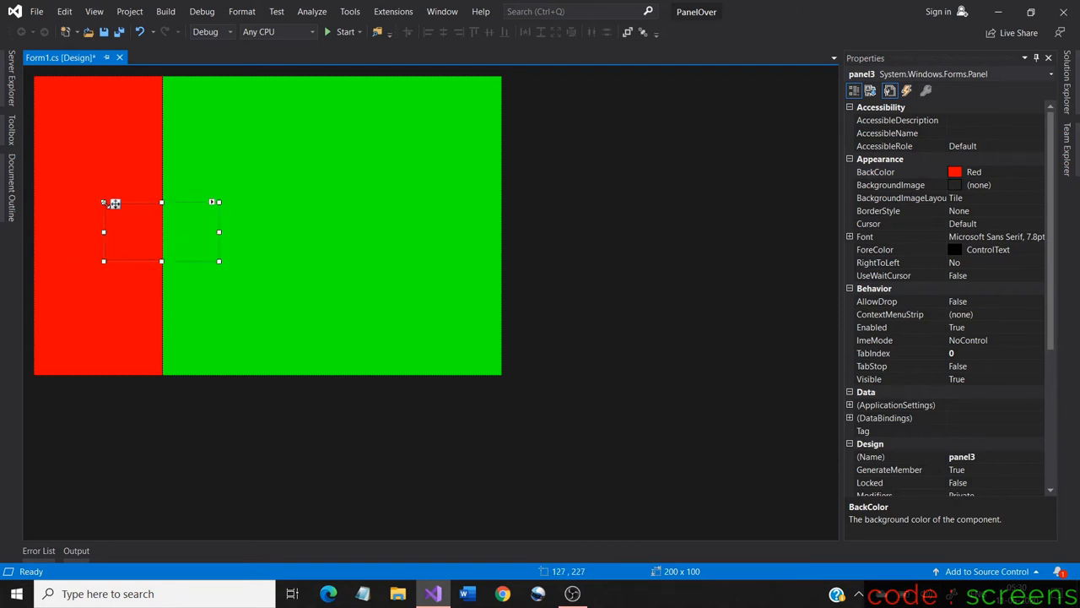
{"action": "mouse_move", "coordinate": [142, 228]}
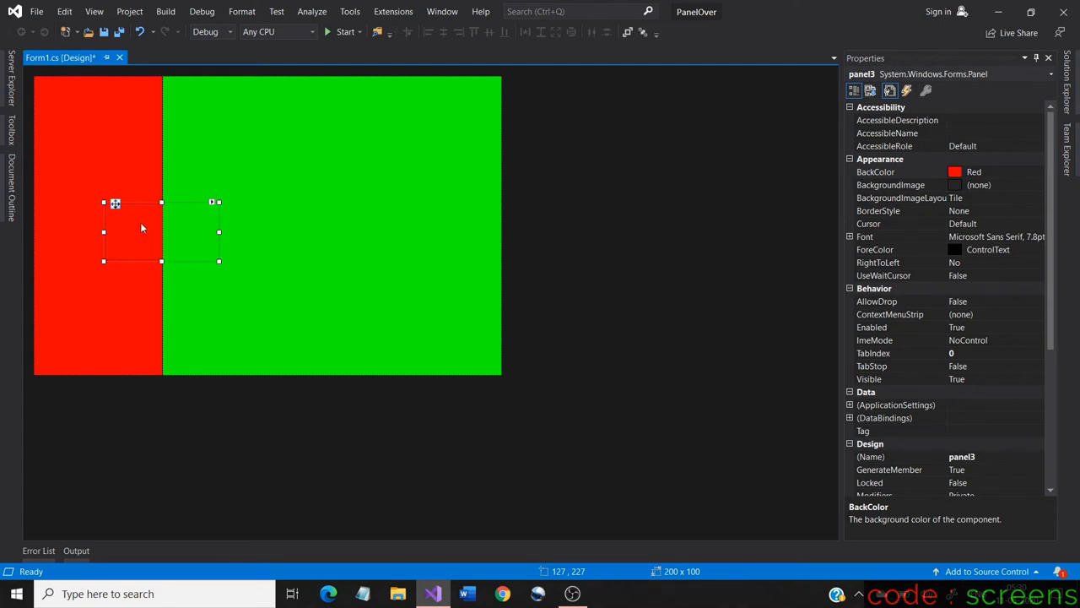
{"action": "mouse_move", "coordinate": [142, 240]}
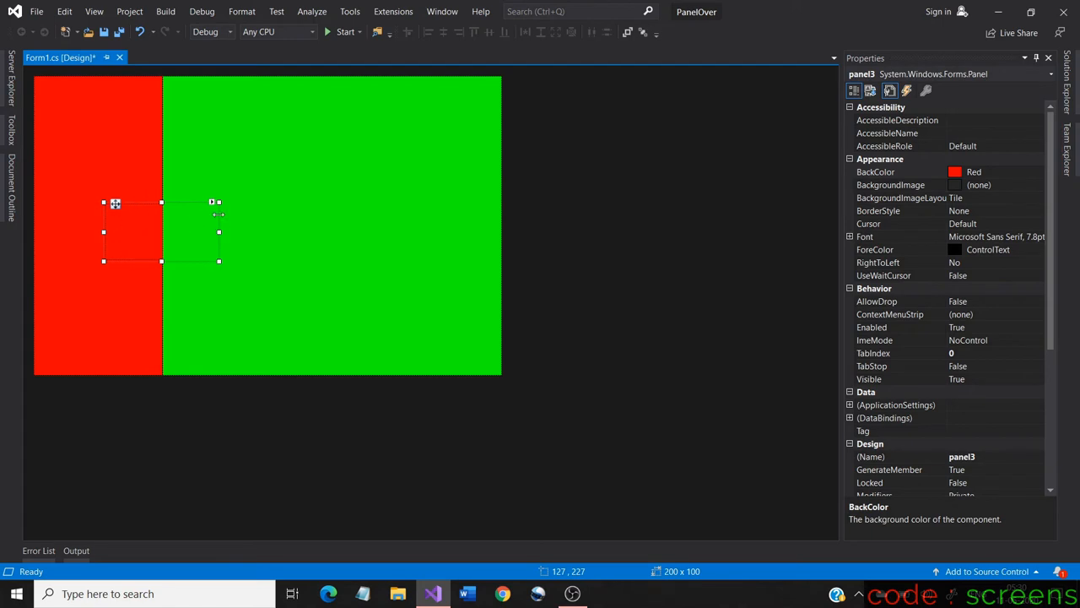
{"action": "mouse_move", "coordinate": [712, 260]}
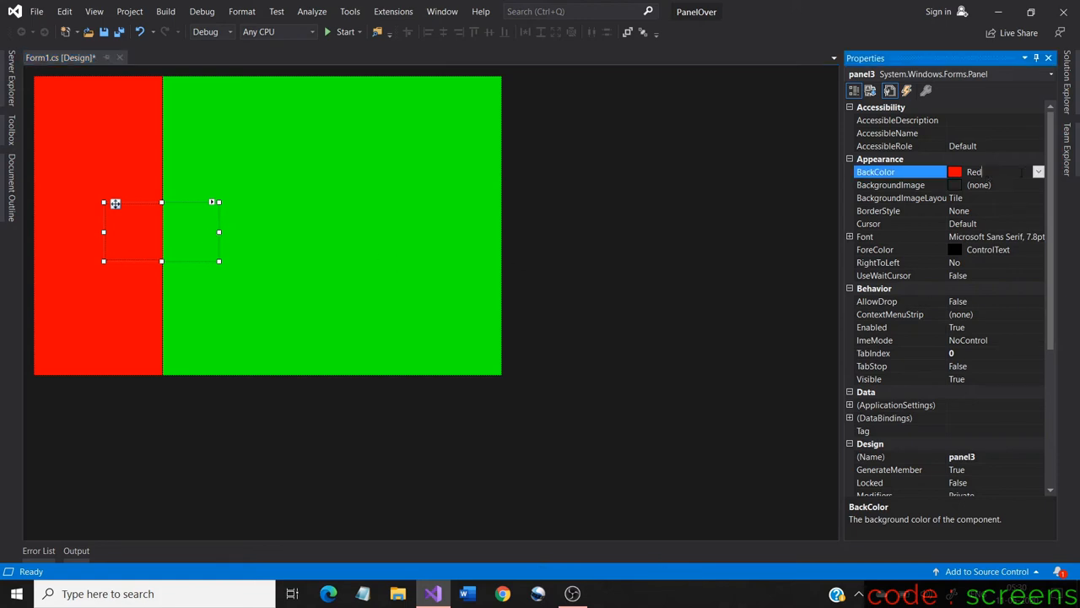
Set panel3's BackColor to Blue from the Custom palette.
{"action": "left_click", "coordinate": [1038, 172]}
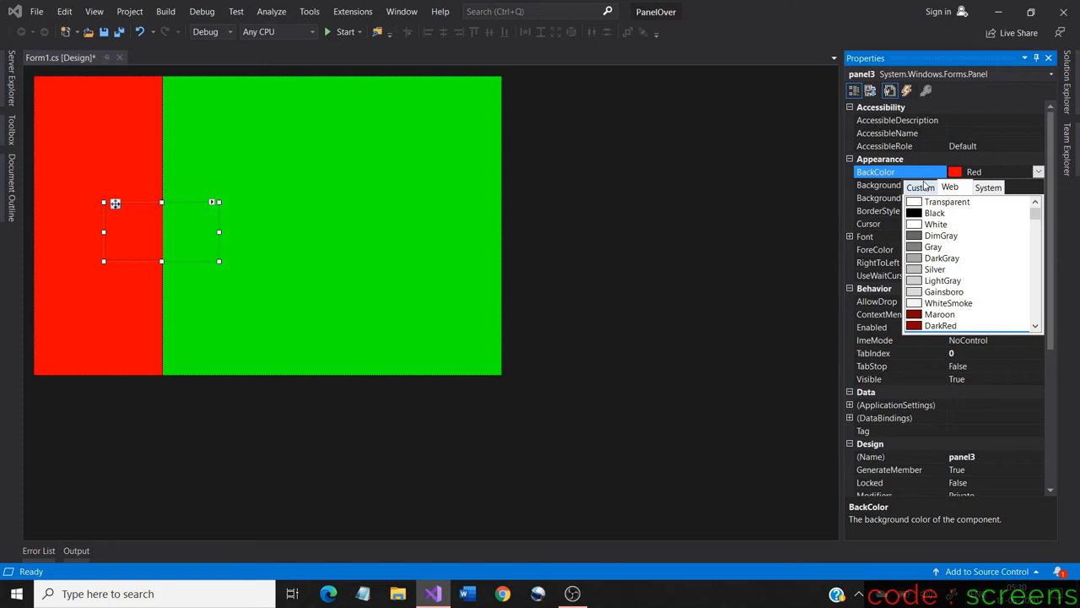
{"action": "left_click", "coordinate": [922, 186]}
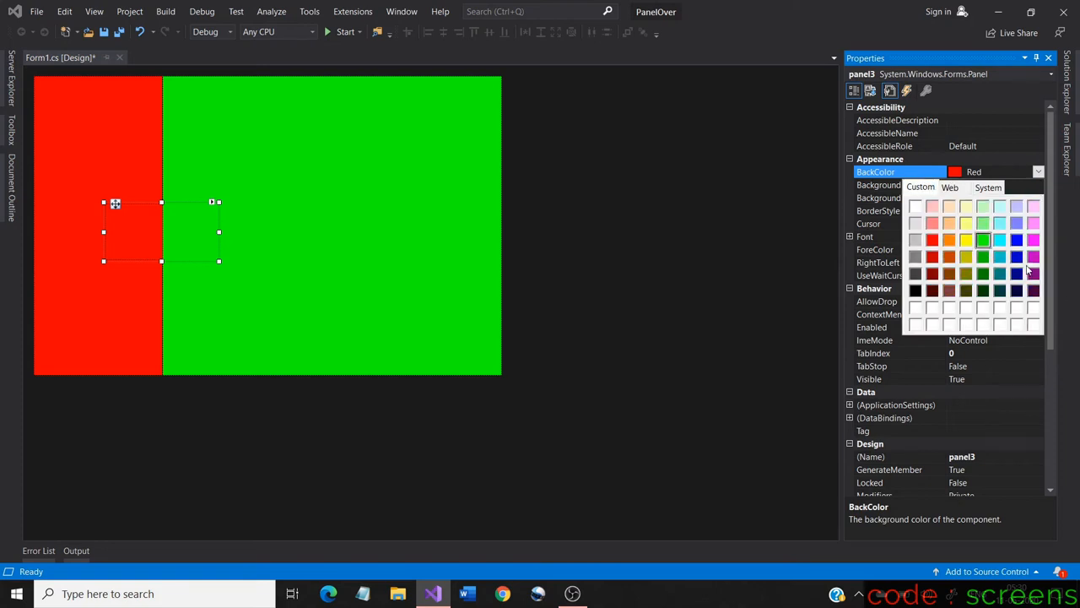
{"action": "left_click", "coordinate": [1038, 172]}
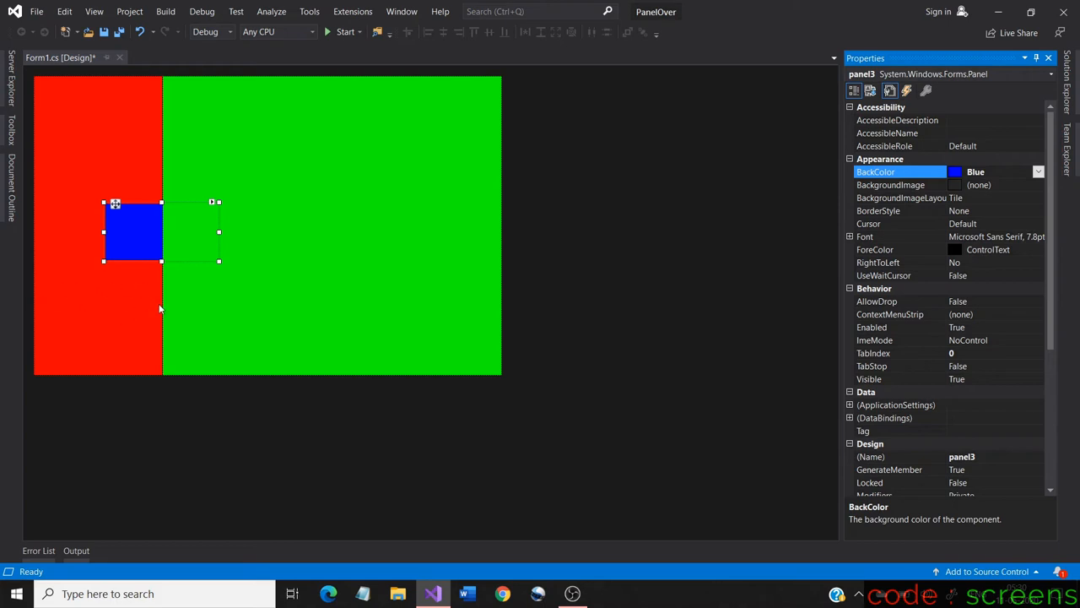
{"action": "mouse_move", "coordinate": [143, 259]}
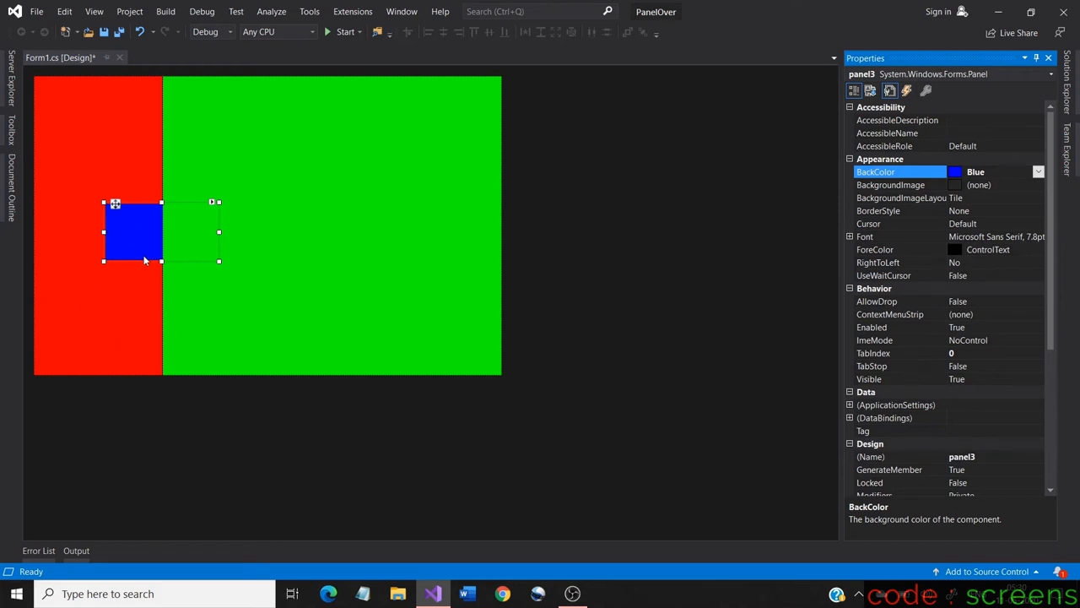
{"action": "mouse_move", "coordinate": [142, 220]}
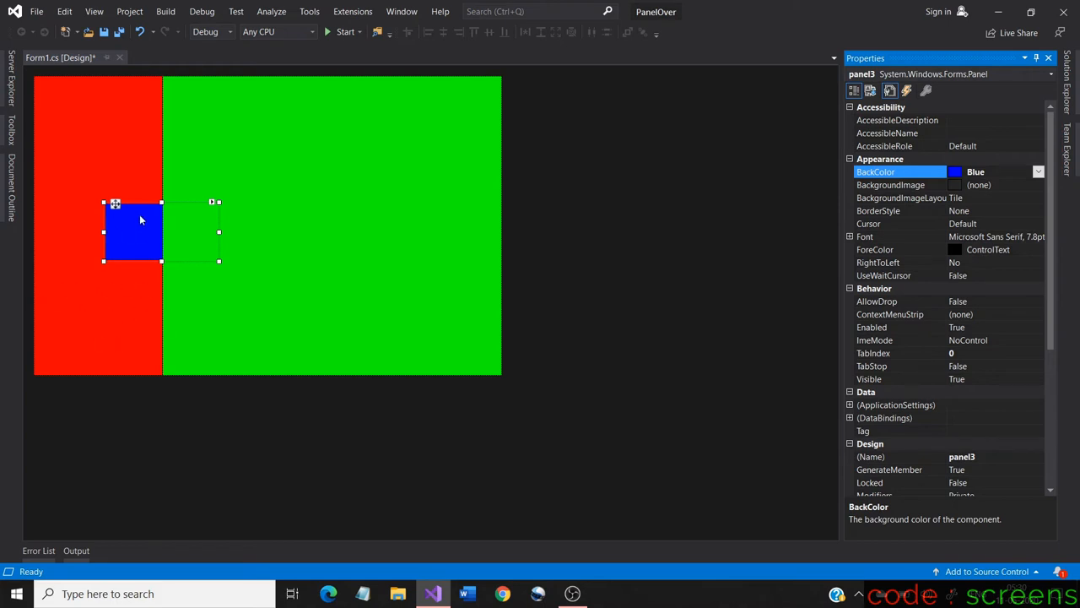
{"action": "mouse_move", "coordinate": [213, 233]}
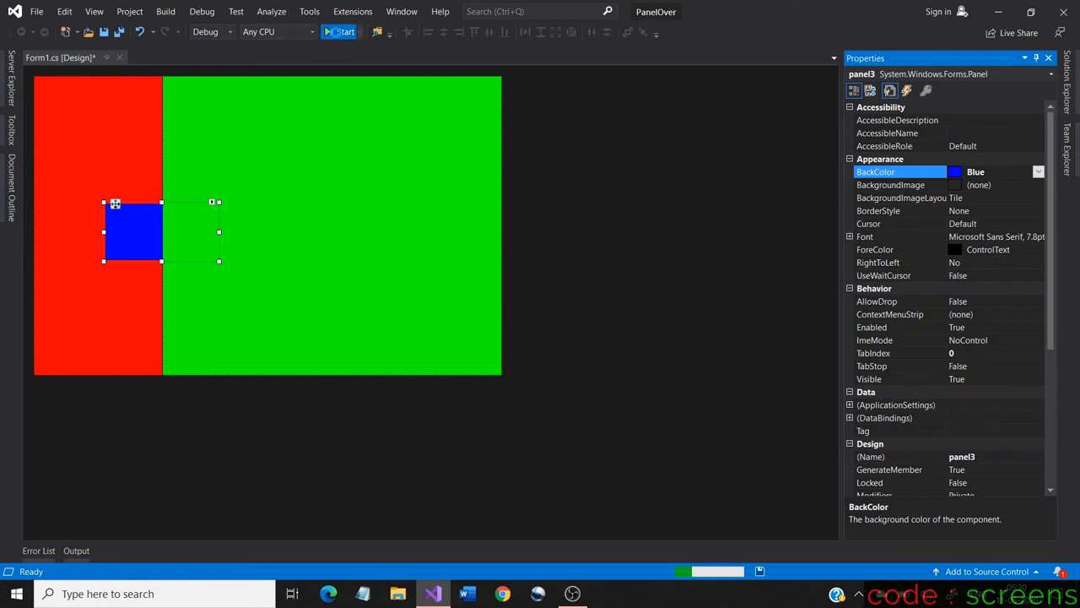
{"action": "left_click", "coordinate": [344, 32]}
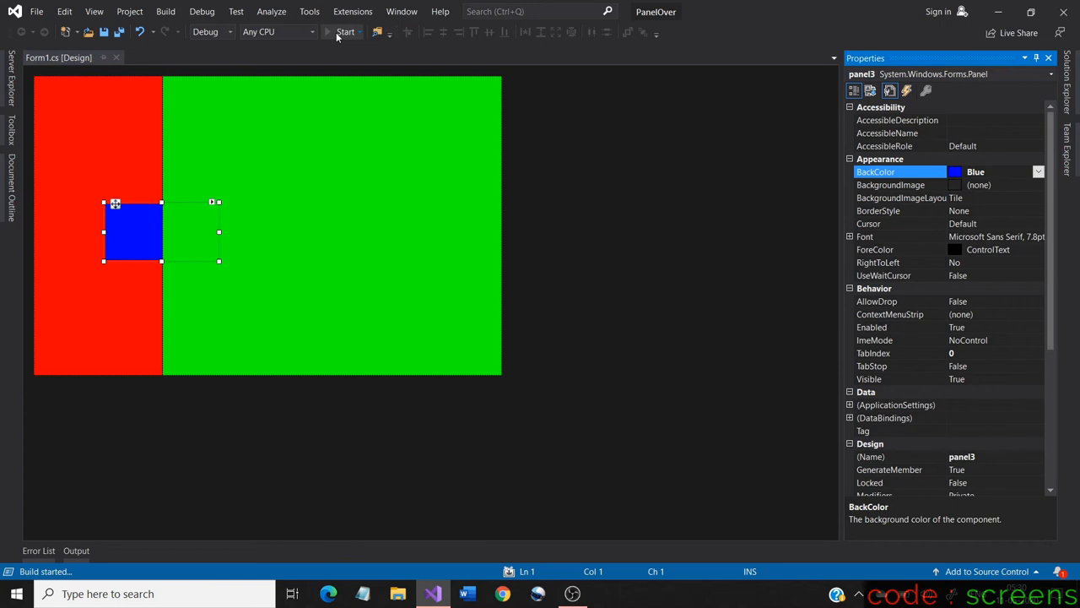
{"action": "left_click", "coordinate": [344, 30]}
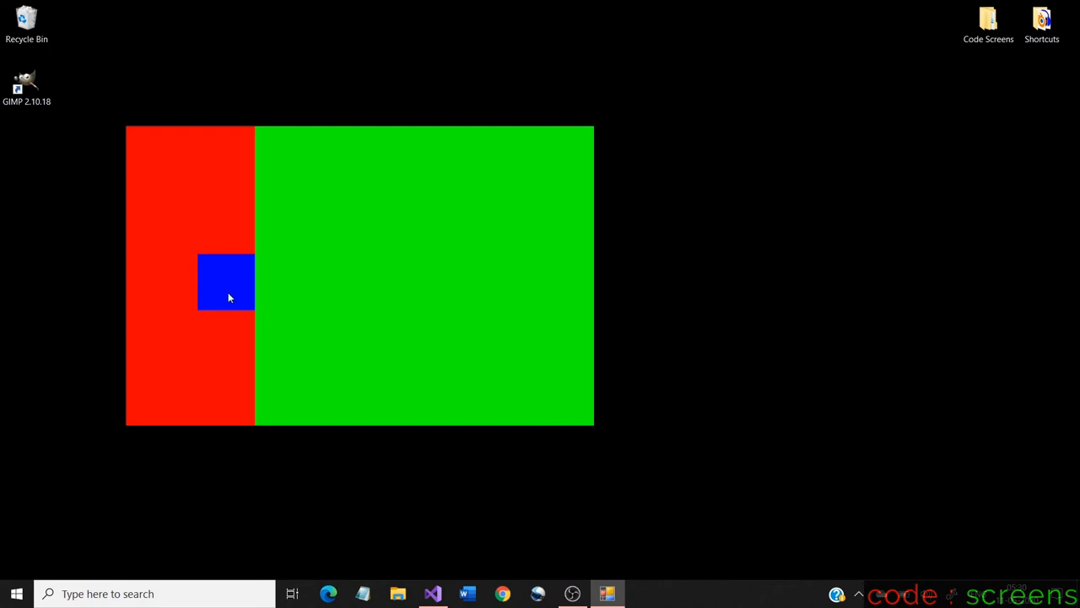
{"action": "mouse_move", "coordinate": [258, 275]}
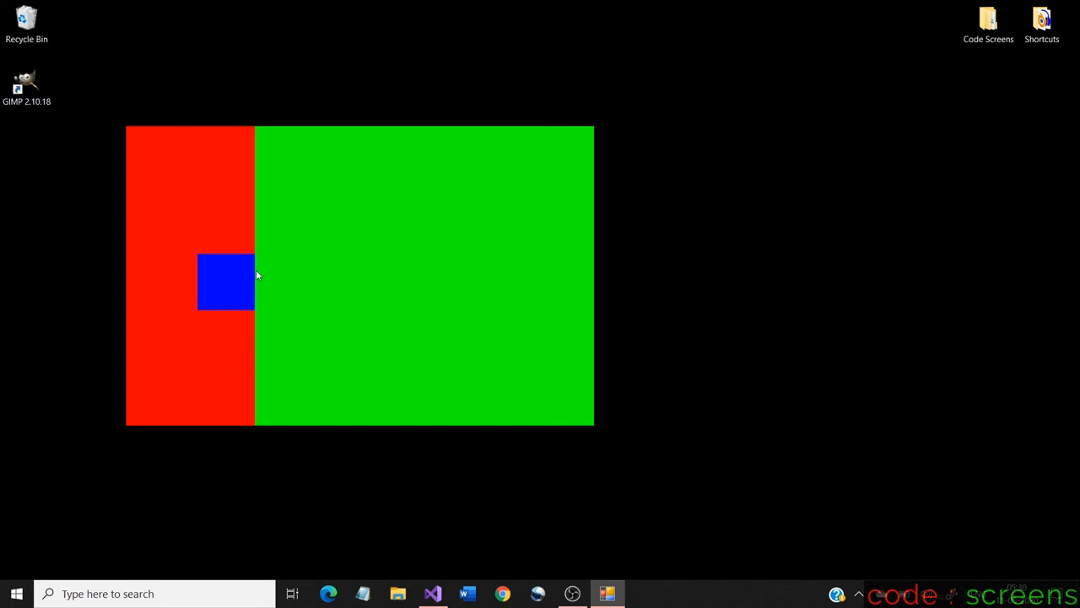
{"action": "mouse_move", "coordinate": [598, 554]}
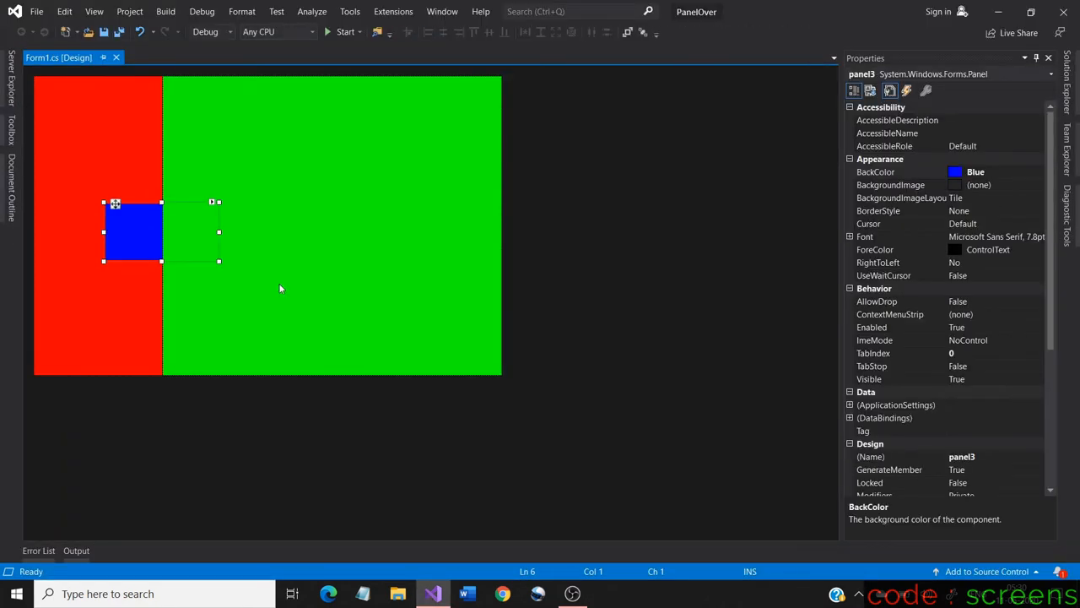
{"action": "mouse_move", "coordinate": [183, 233]}
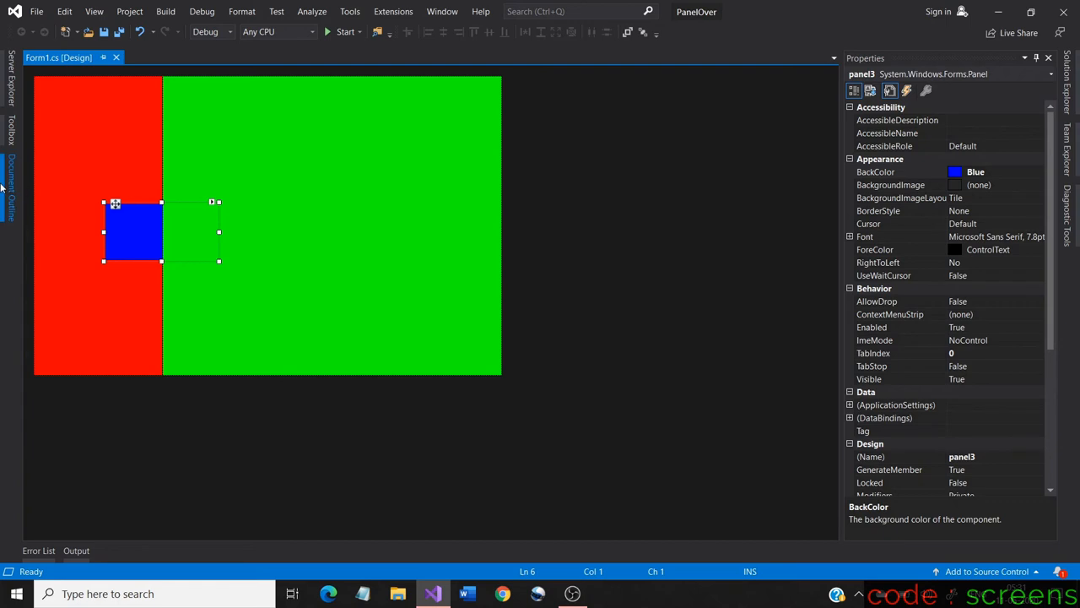
Open the View menu to reach Other Windows > Document Outline.
{"action": "left_click", "coordinate": [95, 10]}
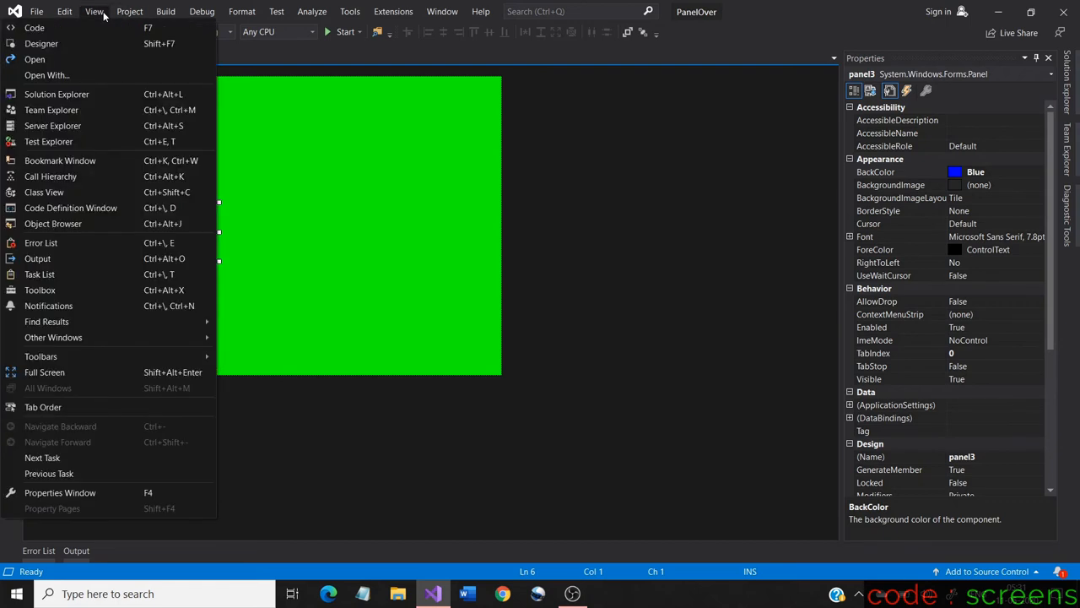
{"action": "mouse_move", "coordinate": [44, 407]}
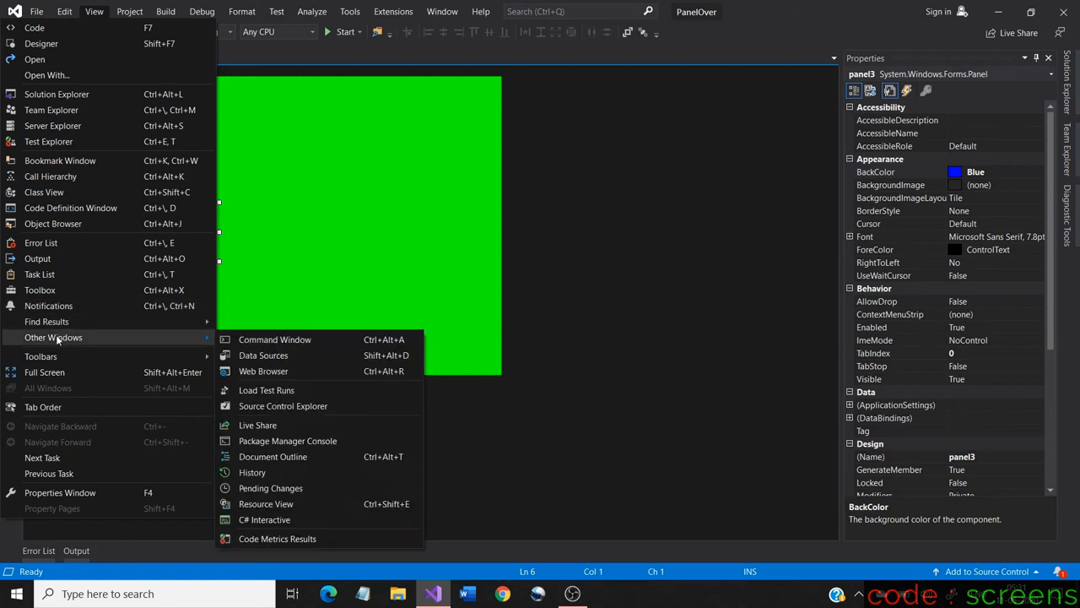
{"action": "mouse_move", "coordinate": [254, 472]}
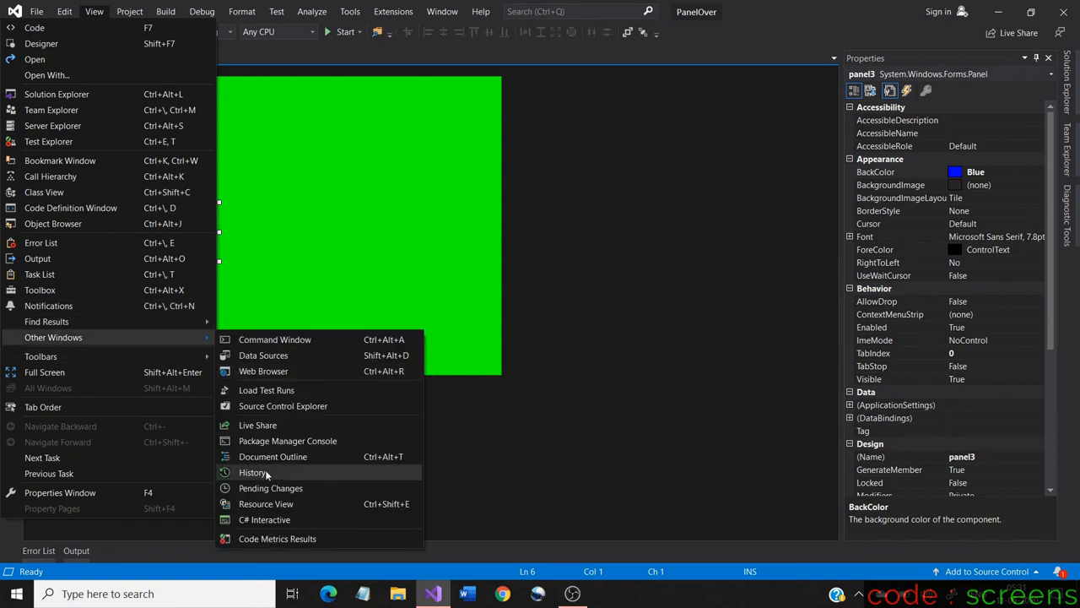
{"action": "mouse_move", "coordinate": [300, 466]}
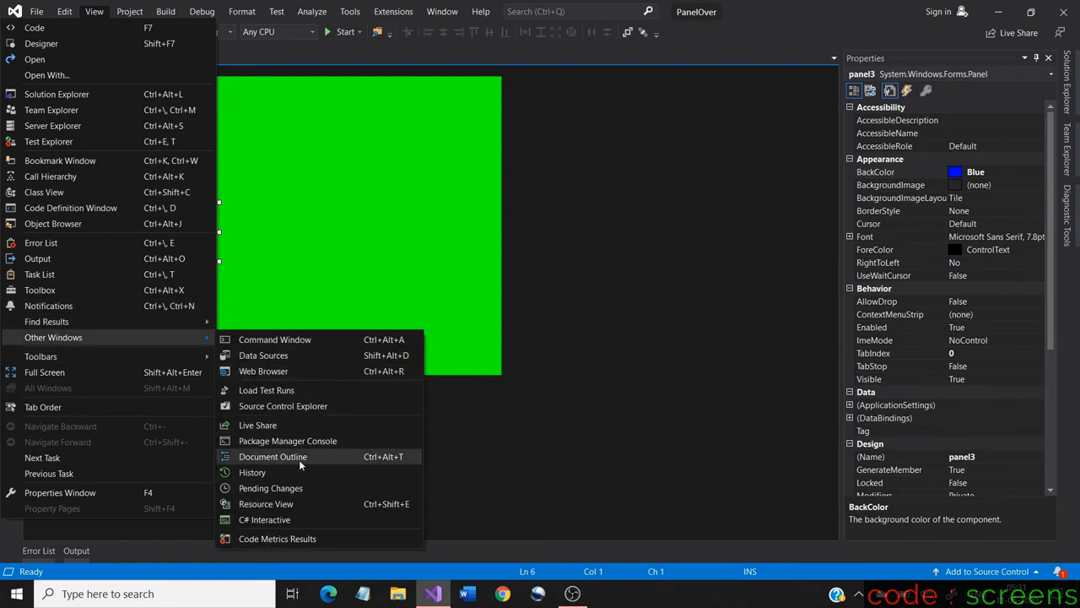
{"action": "mouse_move", "coordinate": [388, 466]}
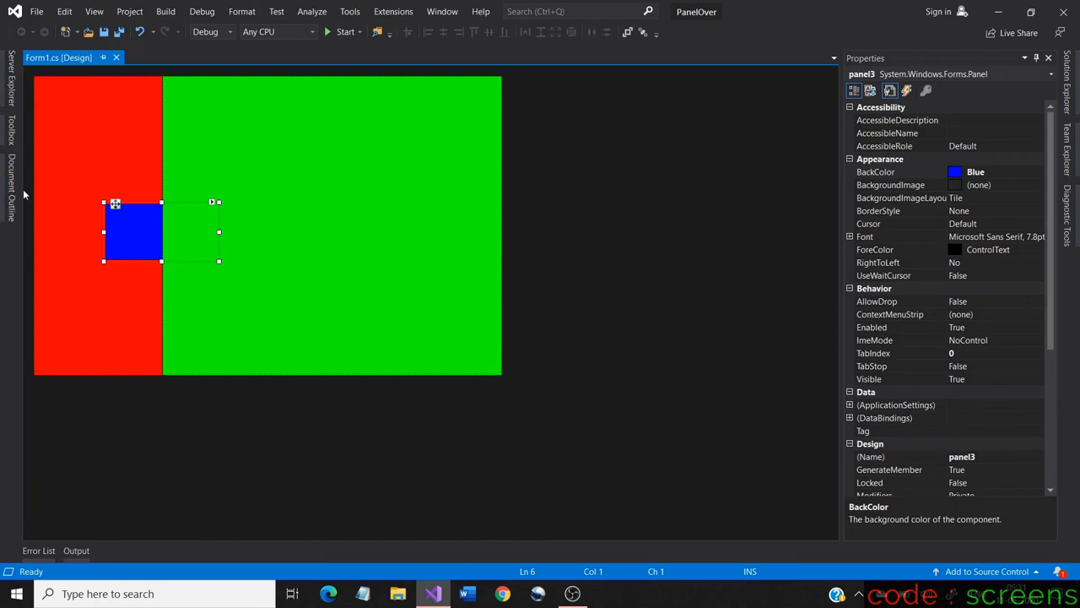
{"action": "mouse_move", "coordinate": [10, 177]}
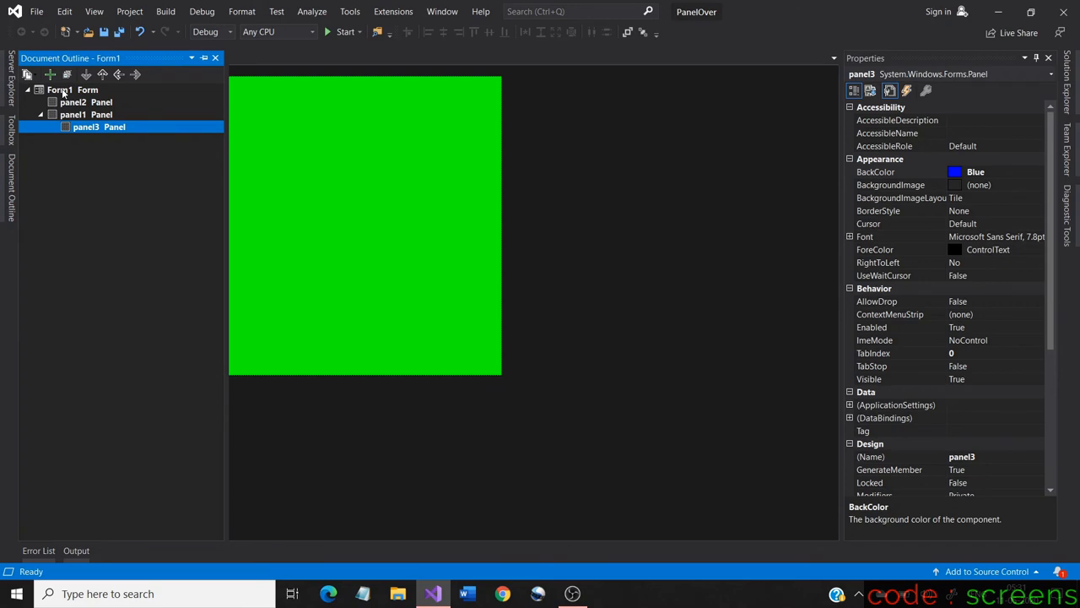
In Document Outline move panel3 out of panel1 so it belongs directly to Form1.
{"action": "left_click", "coordinate": [60, 90]}
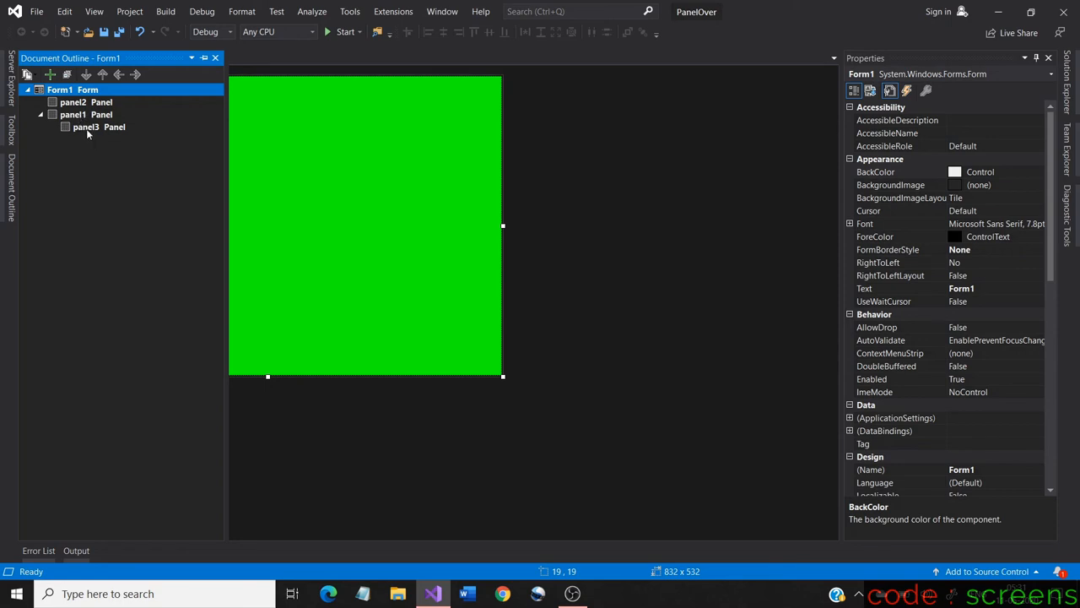
{"action": "mouse_move", "coordinate": [100, 128]}
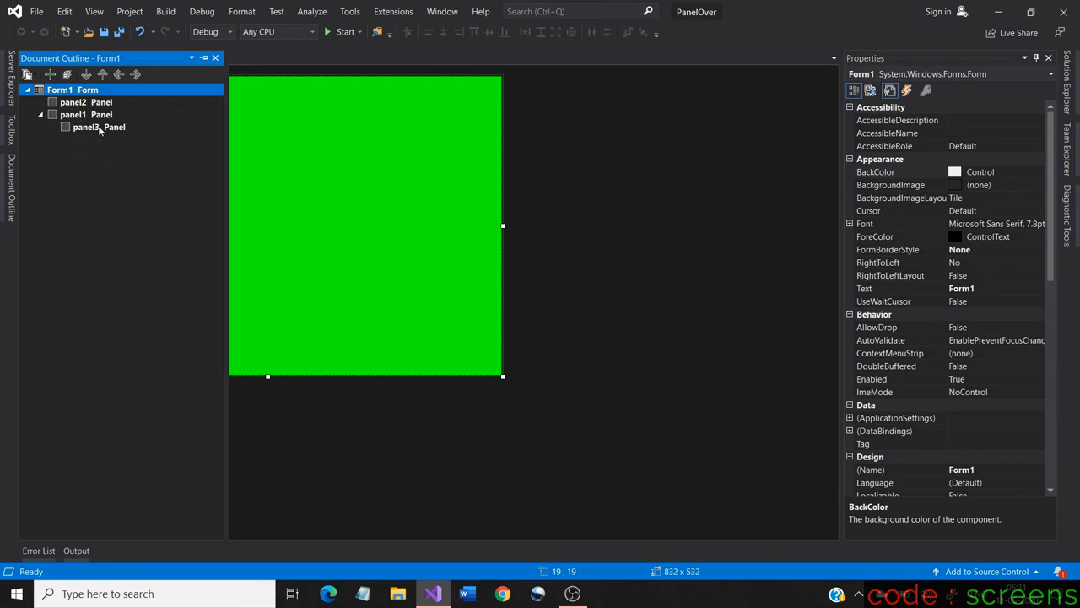
{"action": "left_click", "coordinate": [86, 127]}
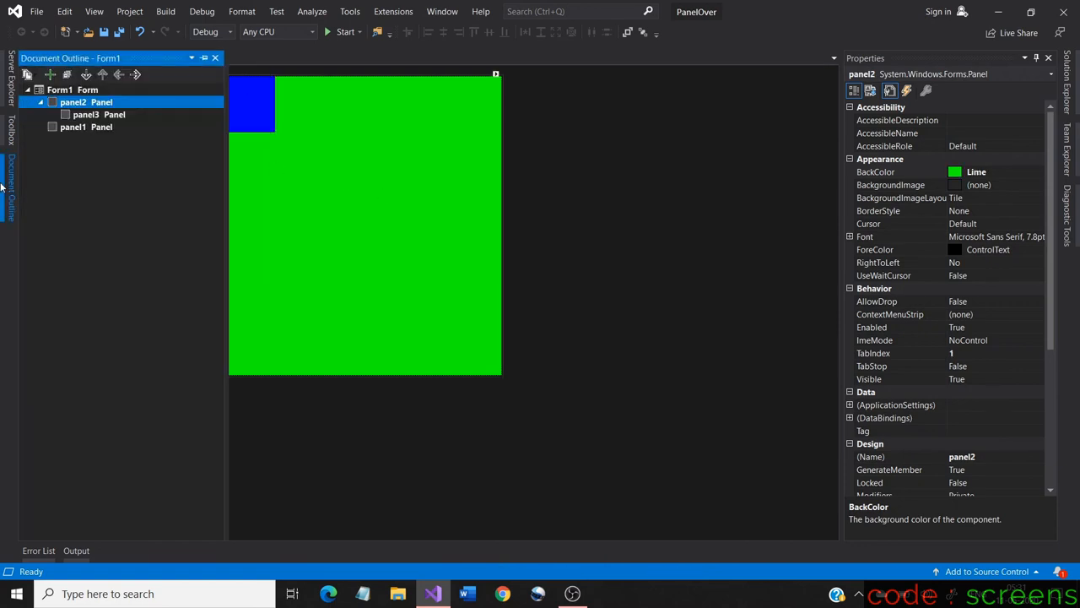
{"action": "left_click", "coordinate": [86, 115]}
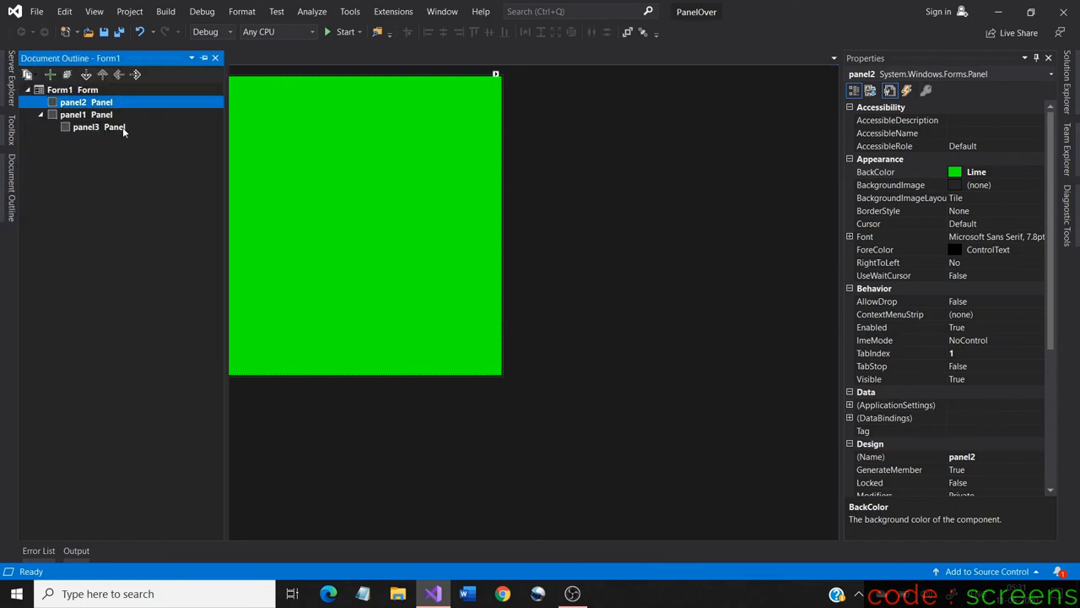
{"action": "left_click", "coordinate": [86, 126]}
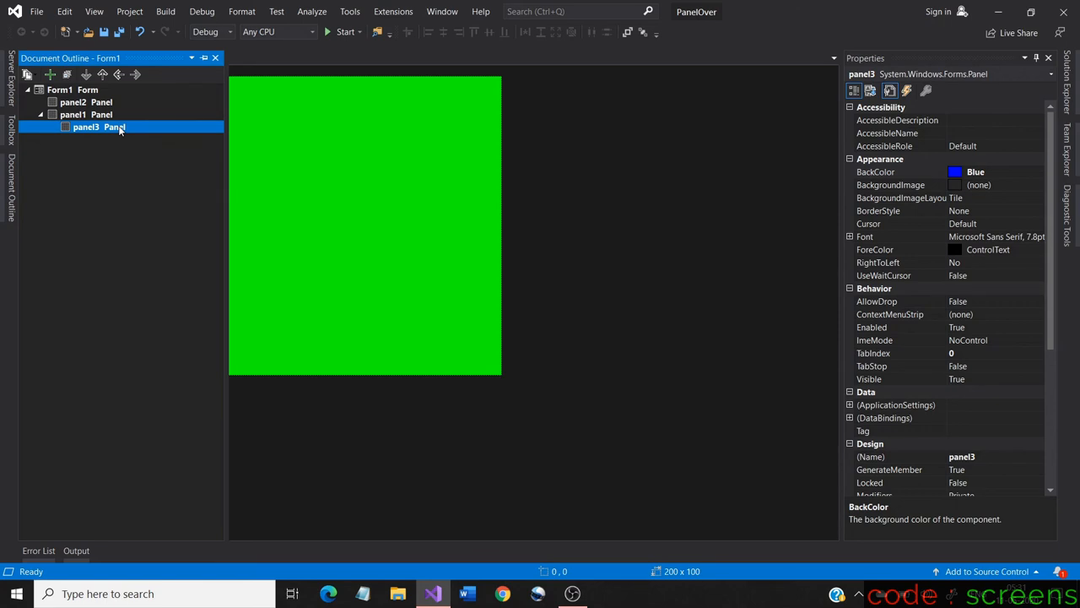
{"action": "mouse_move", "coordinate": [98, 91]}
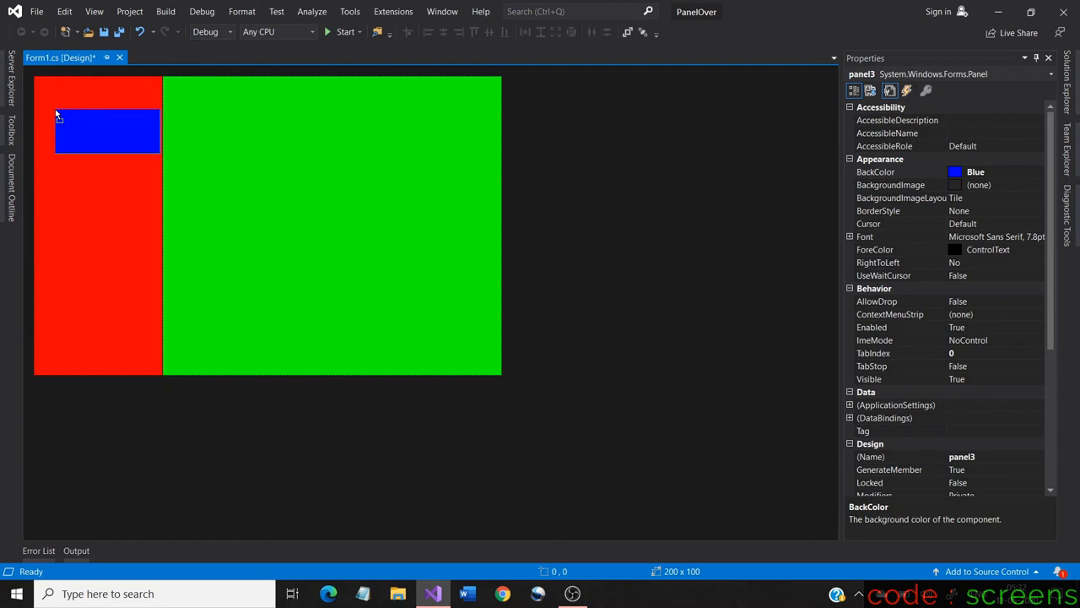
Drag the blue panel across the red–green boundary and Start the form to view it unclipped.
{"action": "left_click_drag", "start_coordinate": [108, 131], "coordinate": [131, 253]}
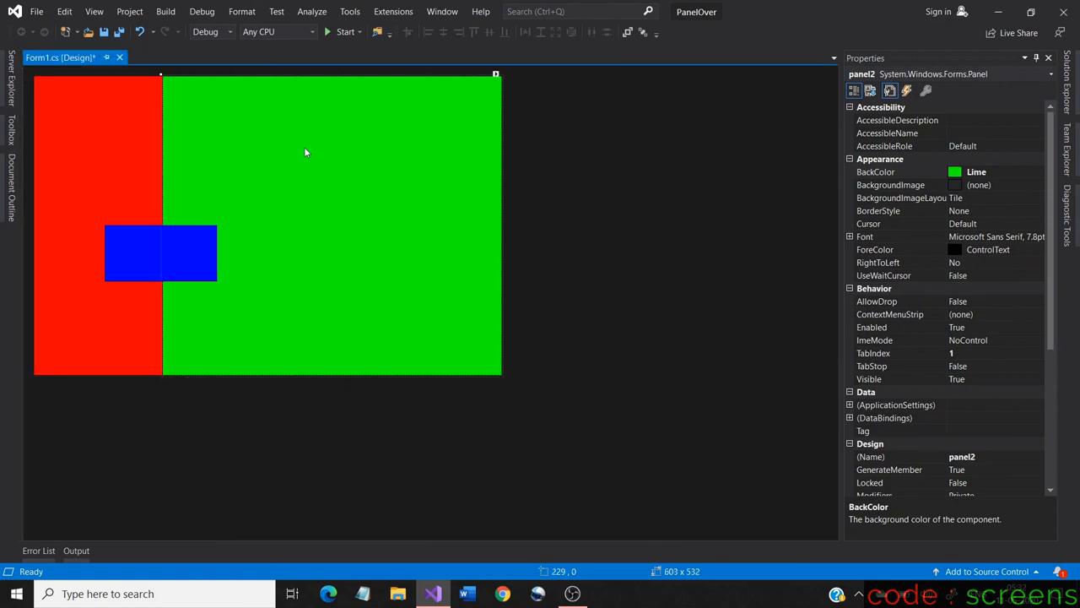
{"action": "mouse_move", "coordinate": [345, 51]}
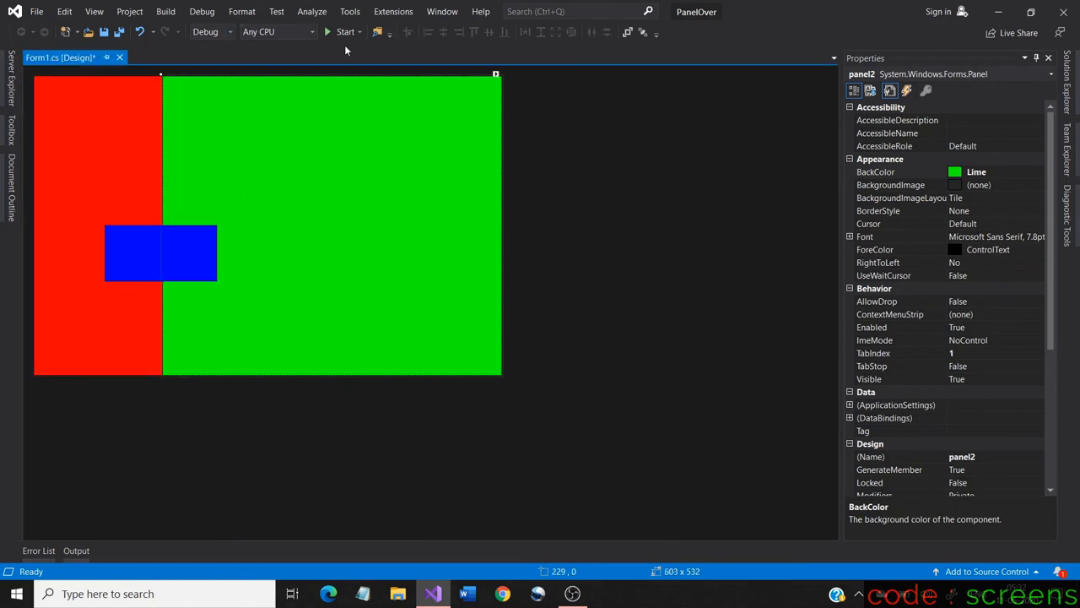
{"action": "left_click", "coordinate": [344, 30]}
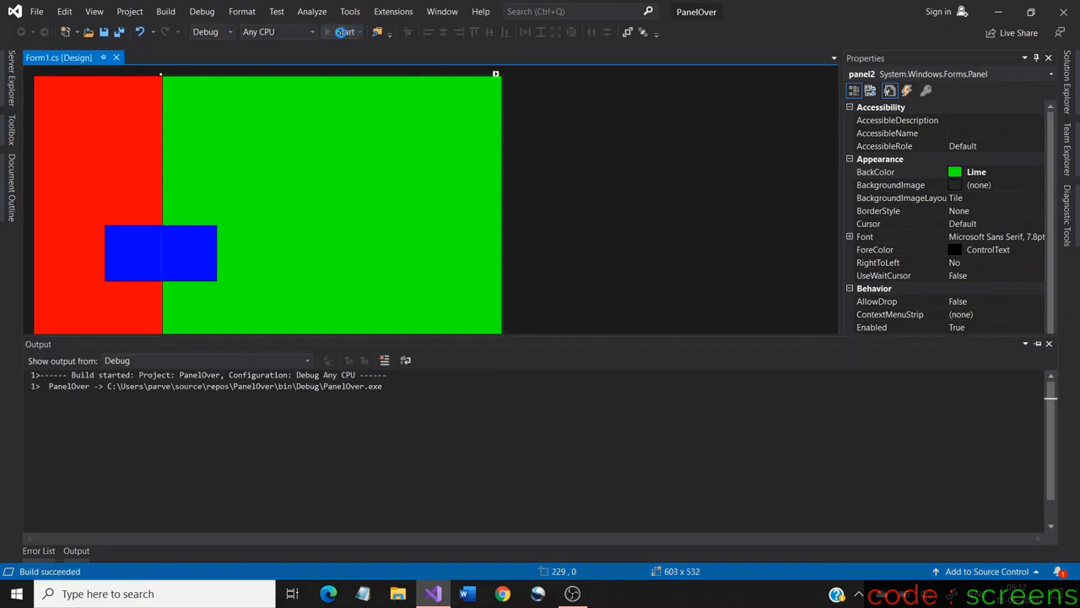
{"action": "left_click", "coordinate": [344, 30]}
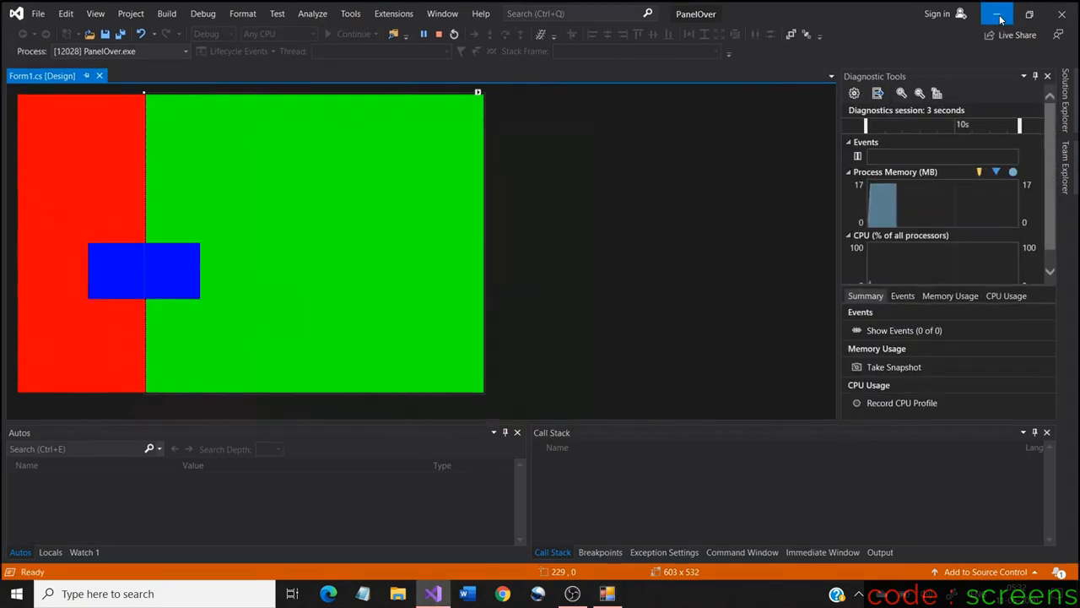
{"action": "left_click", "coordinate": [999, 14]}
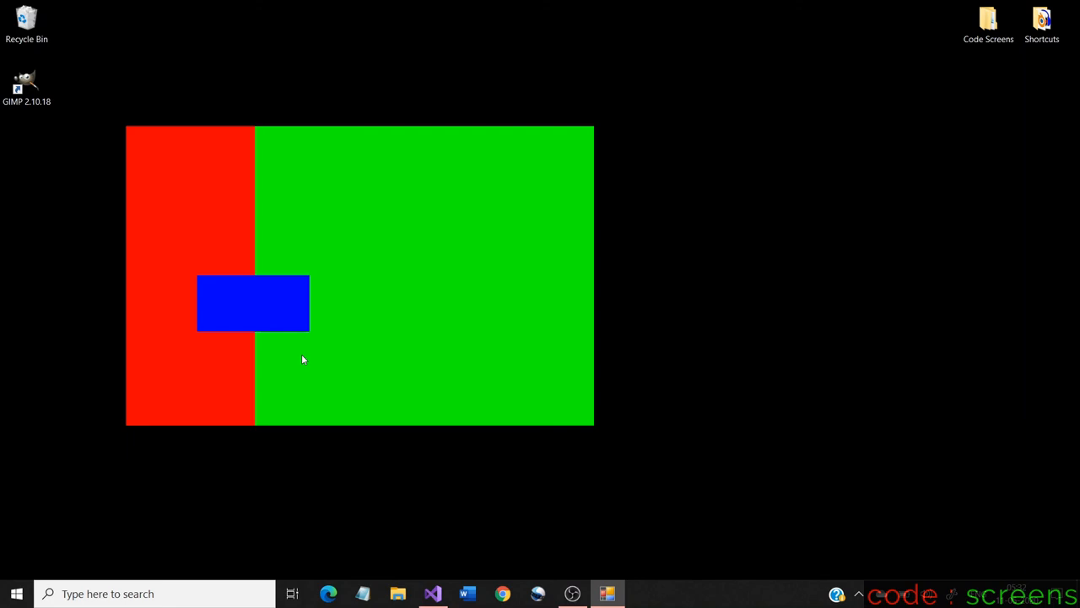
{"action": "mouse_move", "coordinate": [626, 554]}
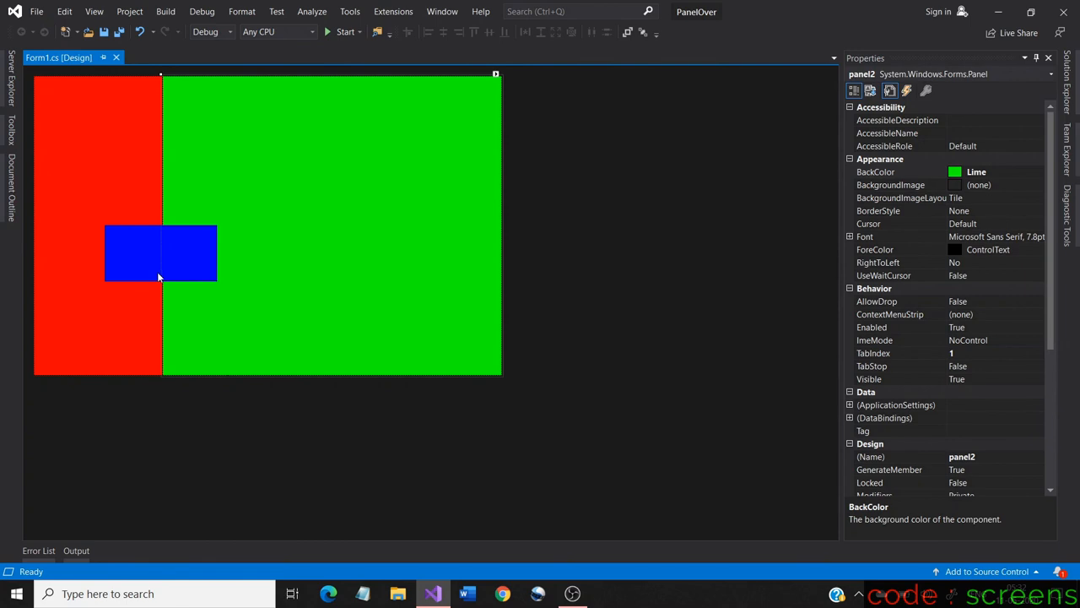
Nudge the blue panel slightly and Start the form again under the debugger.
{"action": "left_click", "coordinate": [161, 253]}
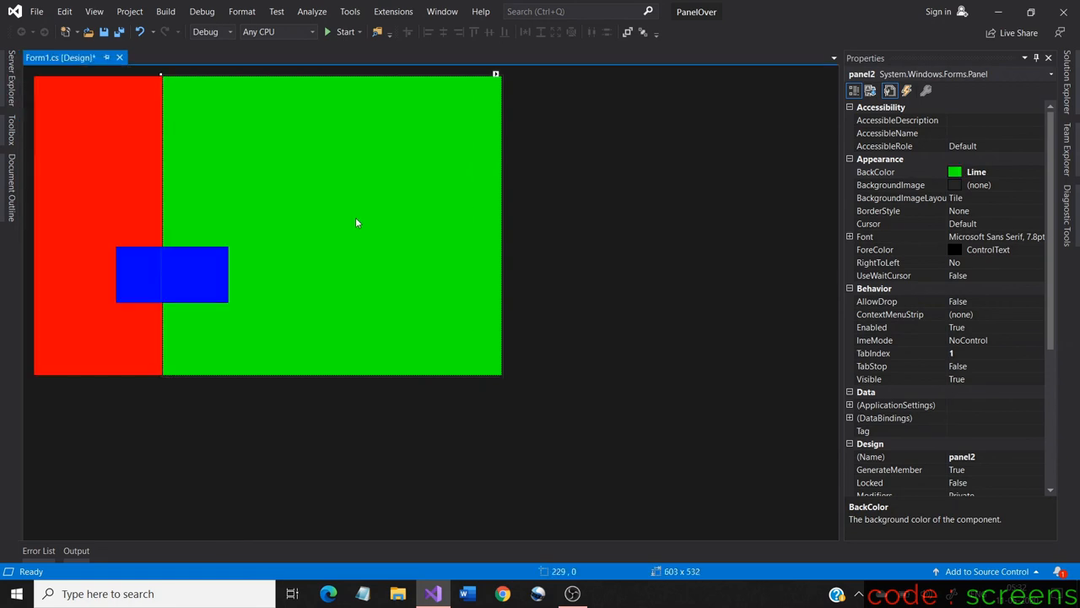
{"action": "mouse_move", "coordinate": [209, 236]}
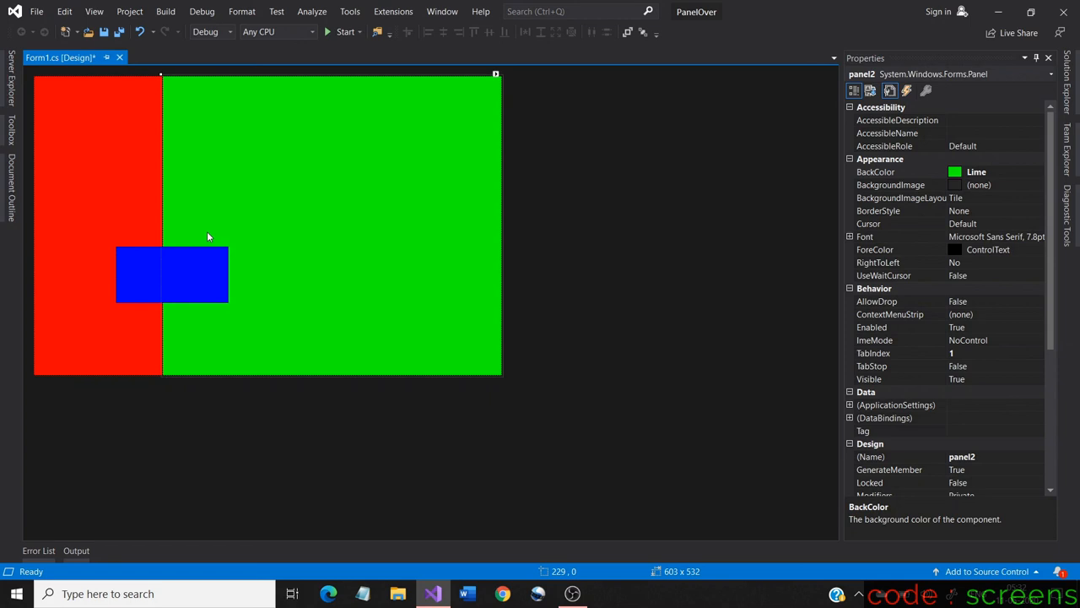
{"action": "mouse_move", "coordinate": [243, 283]}
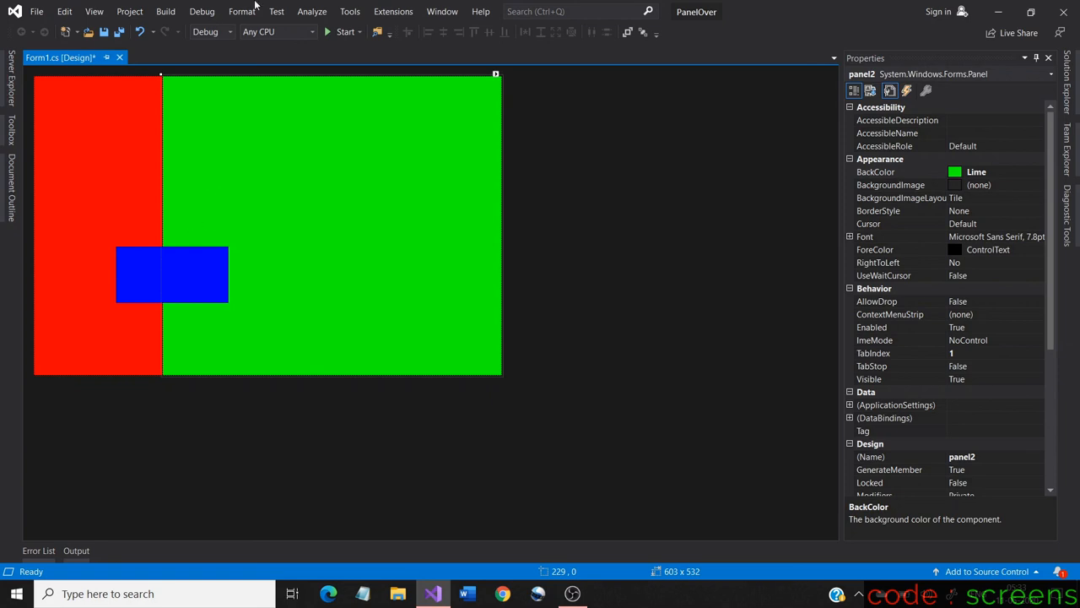
{"action": "mouse_move", "coordinate": [344, 30]}
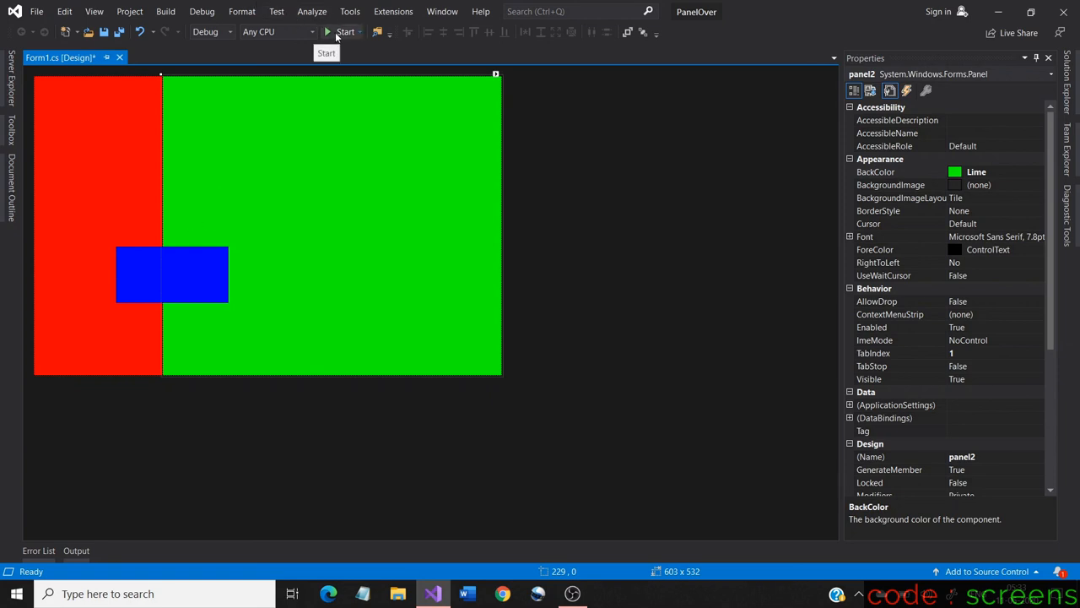
{"action": "left_click", "coordinate": [344, 30]}
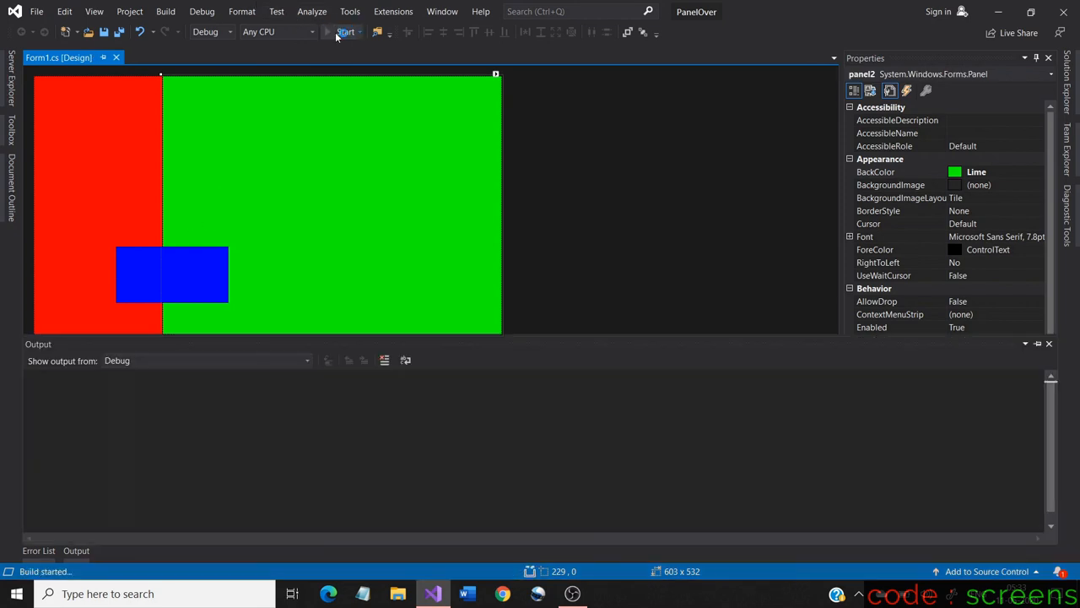
{"action": "left_click", "coordinate": [345, 32]}
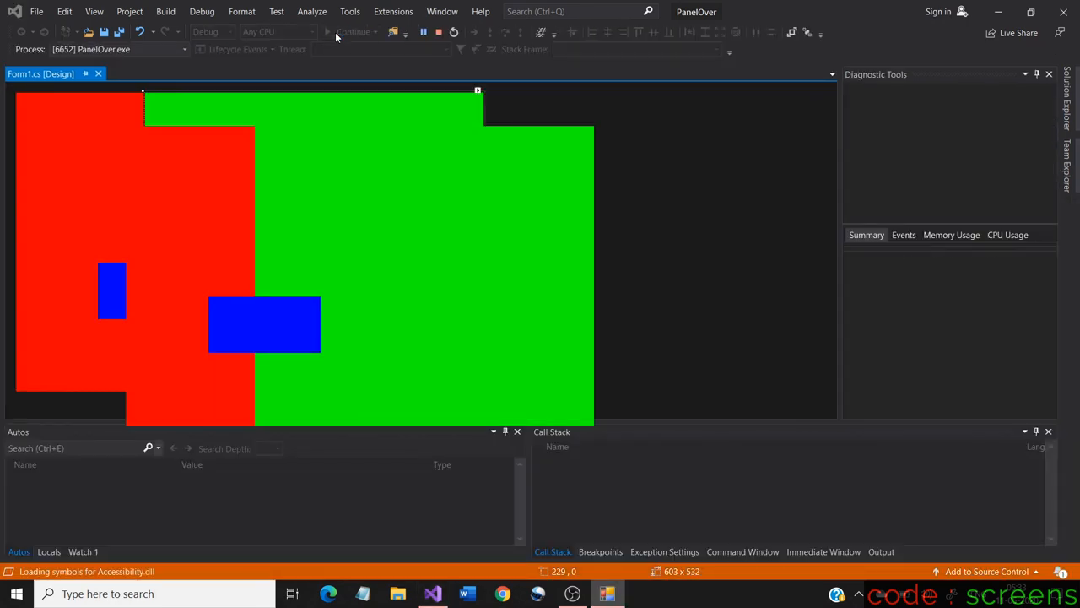